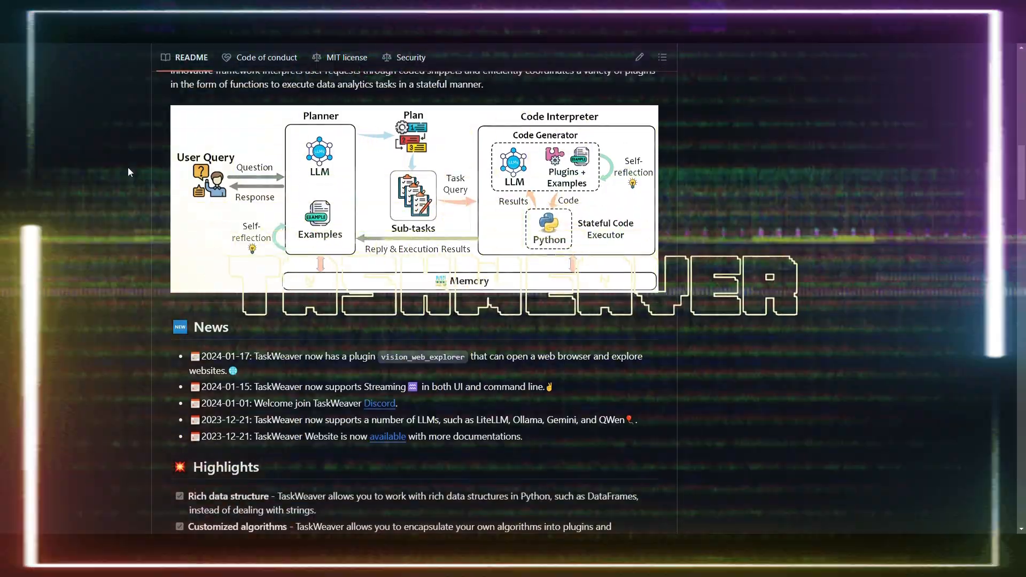
# Send TaskWeaver the request 'load data from time_series table in db and show its schema'
pyautogui.scroll(-3)
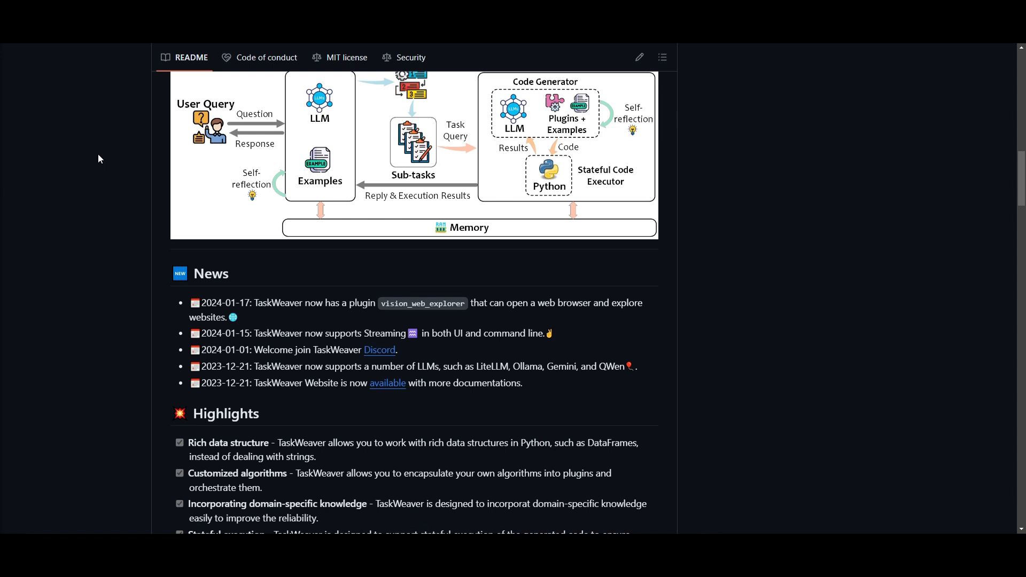
pyautogui.moveTo(96, 161)
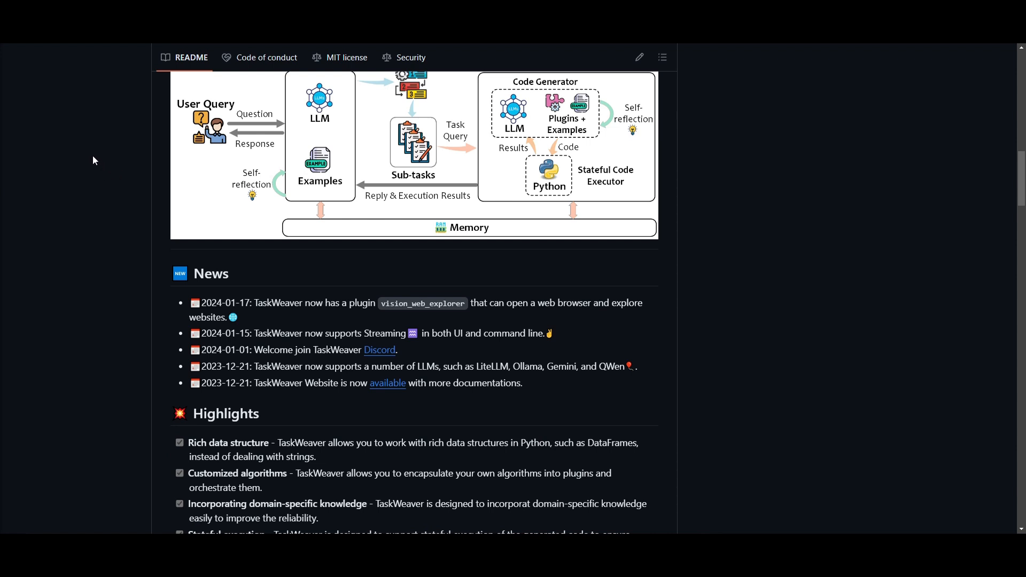
pyautogui.scroll(-3)
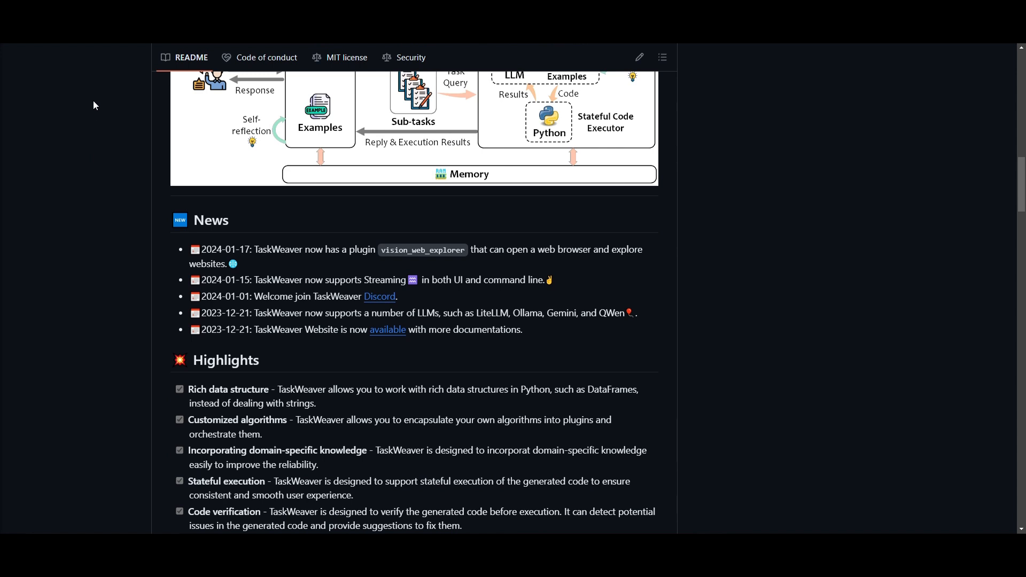
pyautogui.scroll(-3)
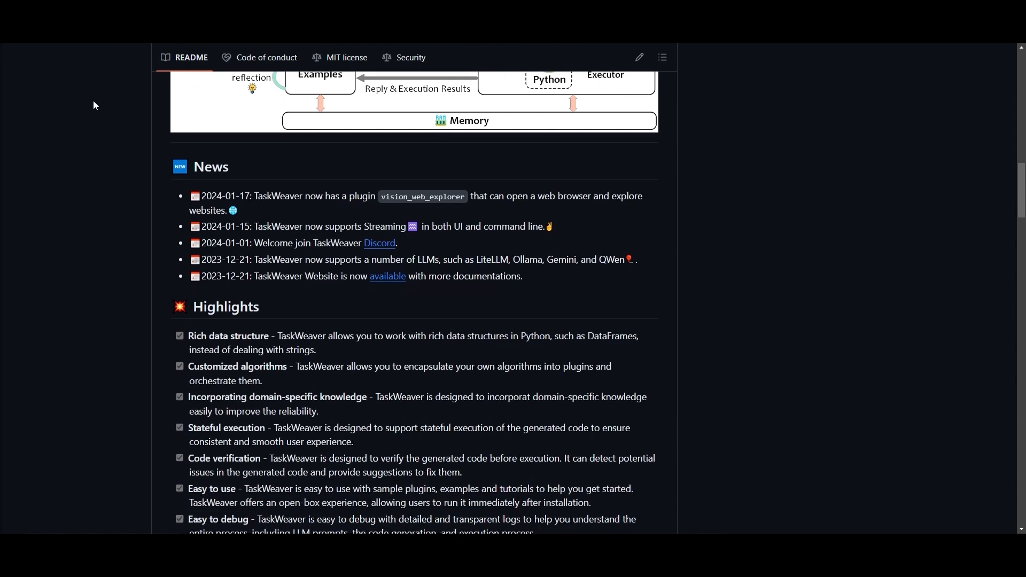
pyautogui.moveTo(85, 119)
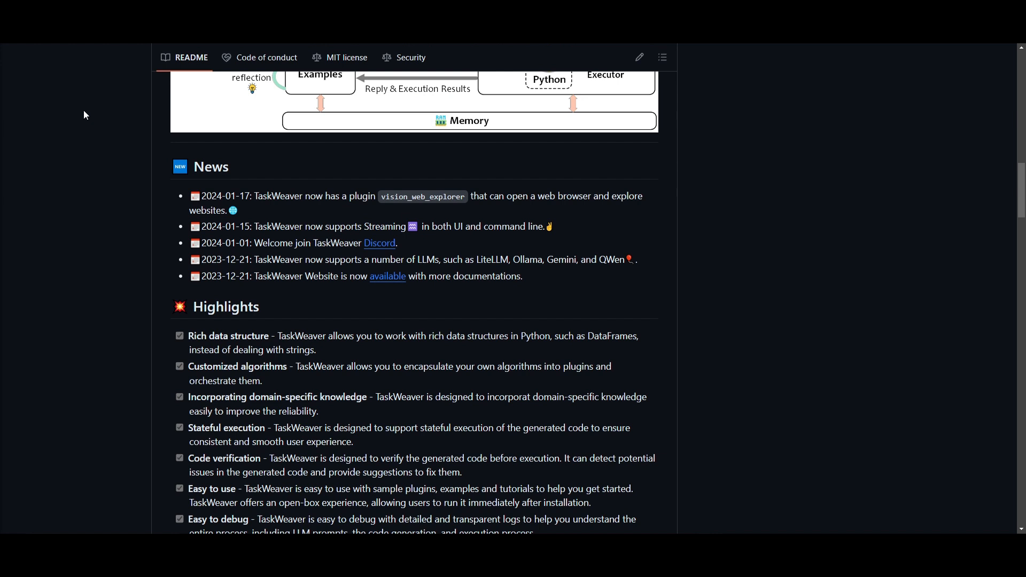
pyautogui.scroll(-3)
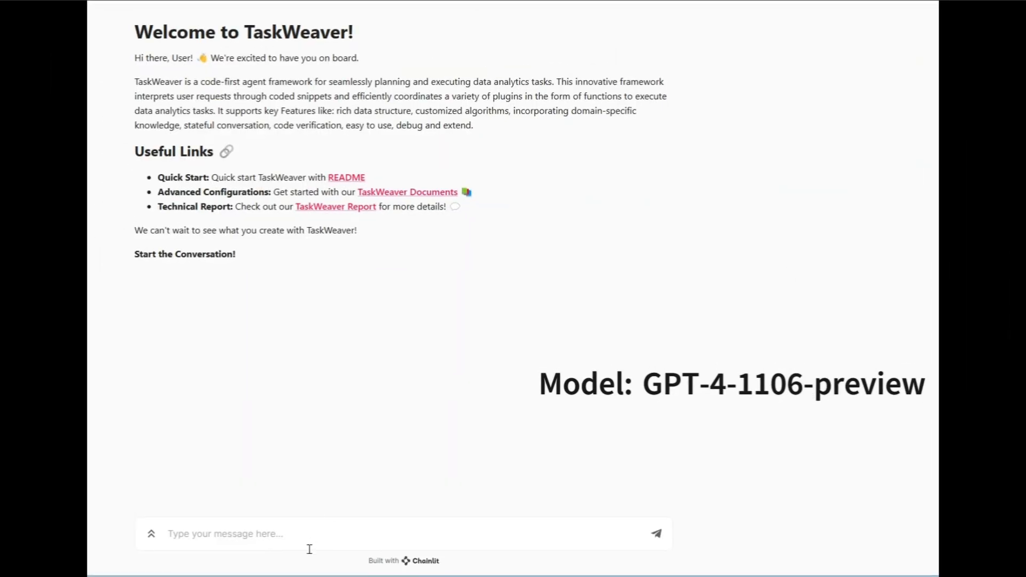
pyautogui.write('load data from')
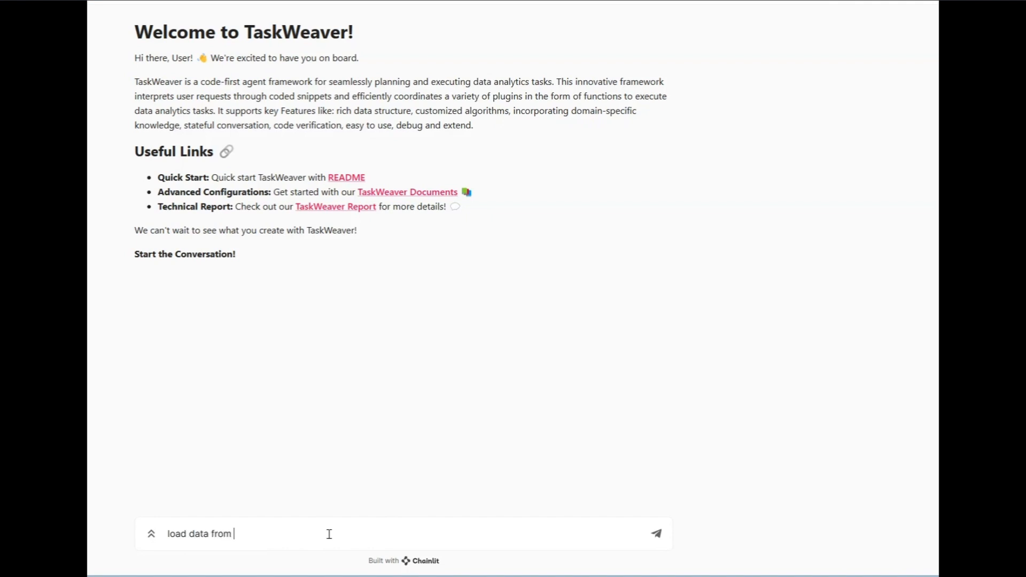
pyautogui.write('time_series table in db ans')
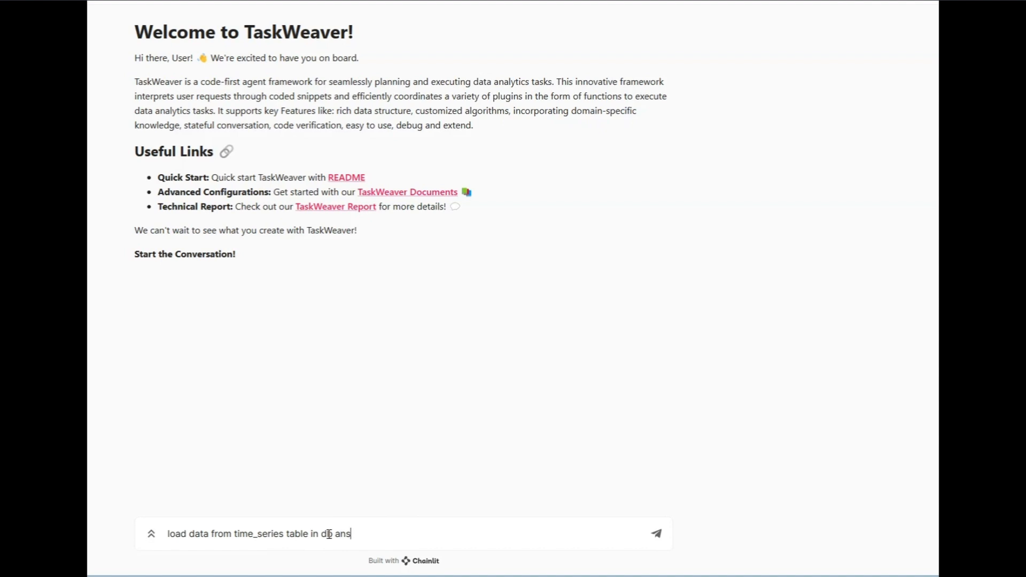
pyautogui.write('and show its')
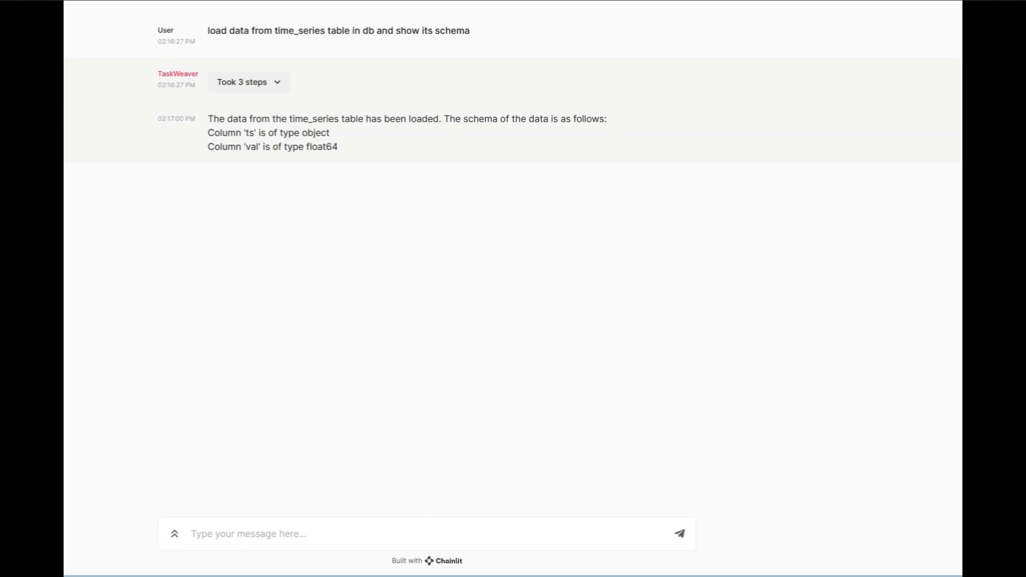
pyautogui.moveTo(205, 129)
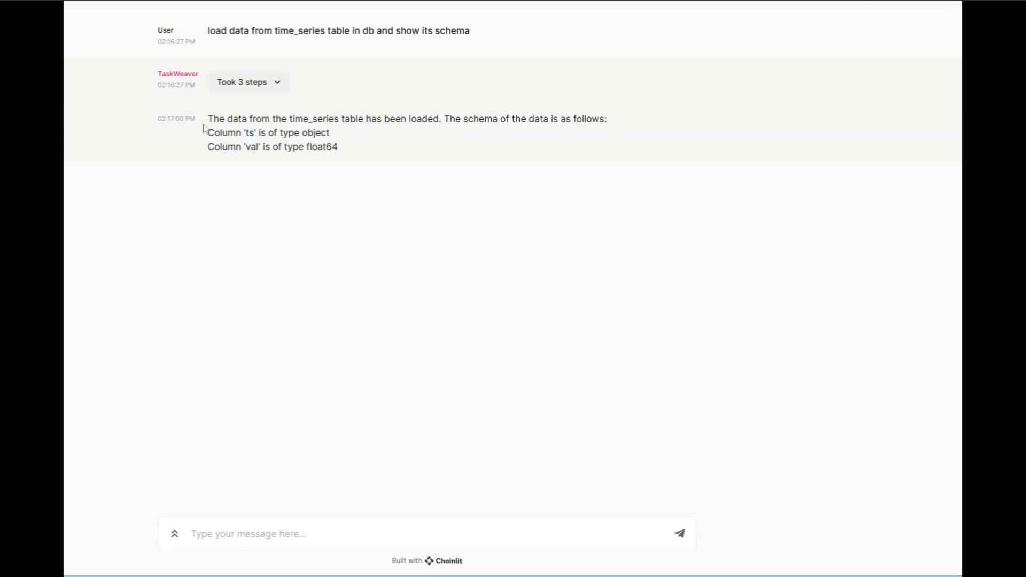
# Expand 'Took 3 steps' to see the sql_pull_data code, its 720-row result and the planner's schema
pyautogui.click(248, 82)
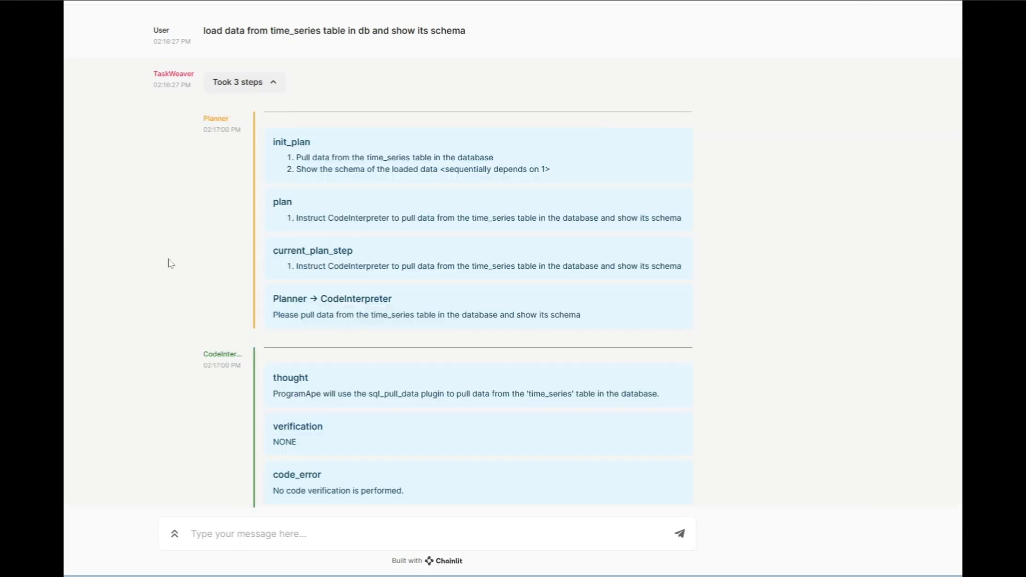
pyautogui.scroll(-3)
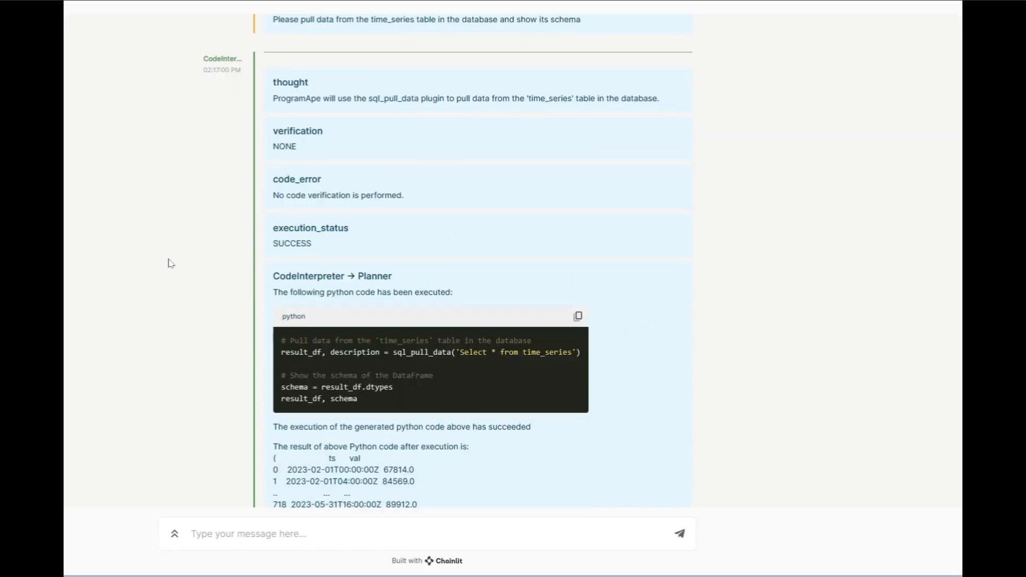
pyautogui.scroll(-3)
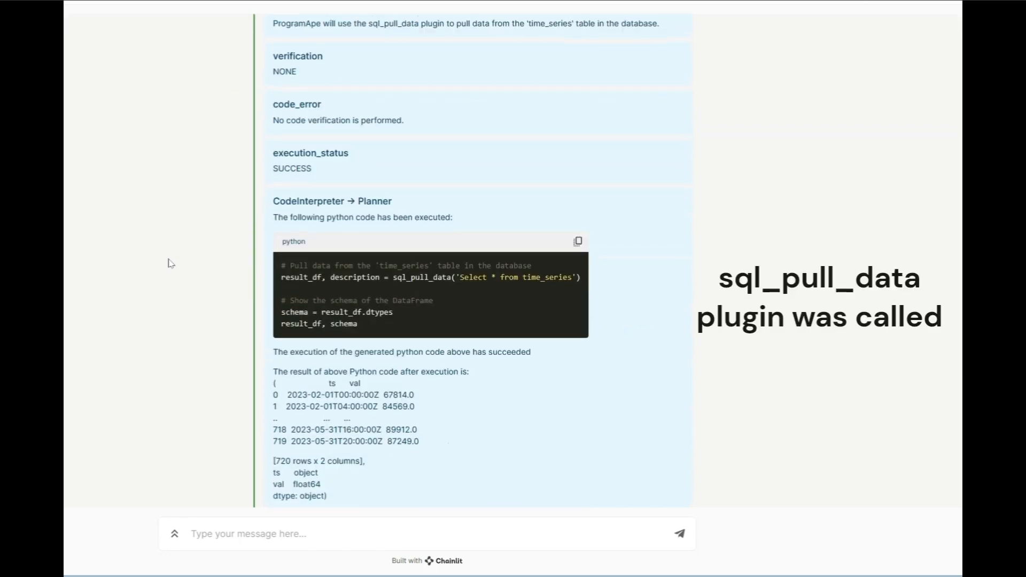
pyautogui.scroll(-3)
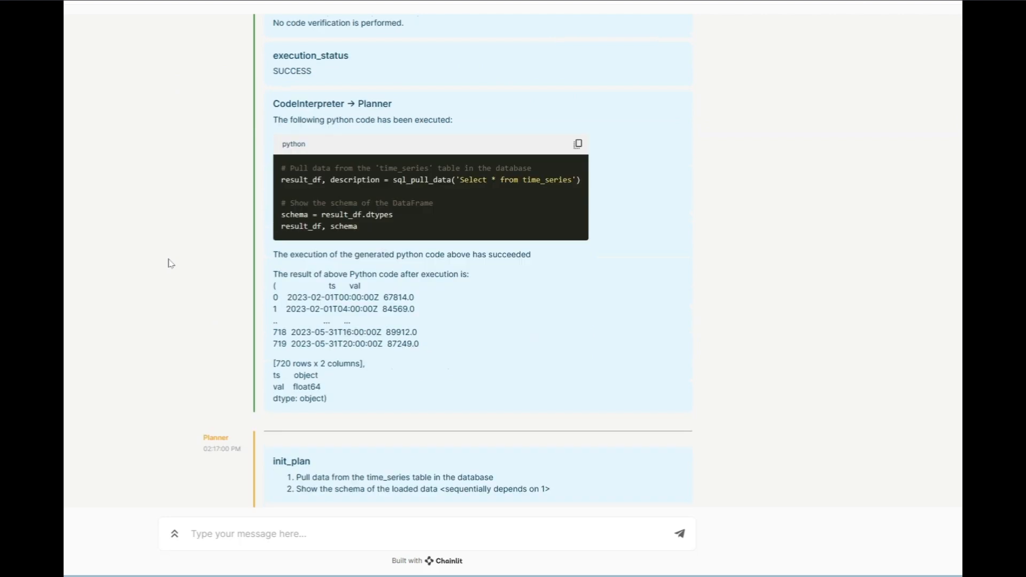
pyautogui.scroll(-3)
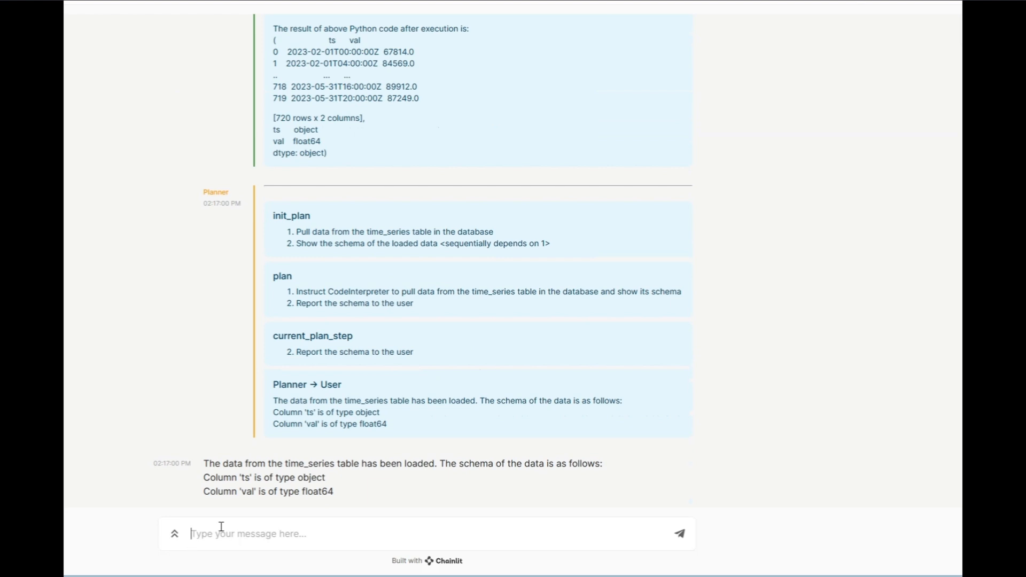
# Send 'apply anomaly detection on the data and plot the result in a chart' to TaskWeaver
pyautogui.write('a')
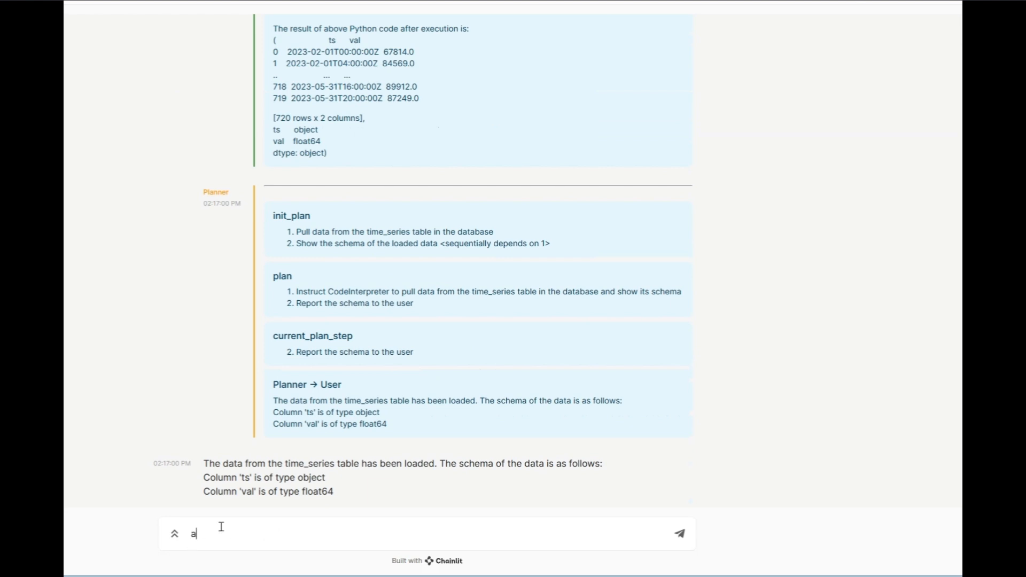
pyautogui.write('pply anomla')
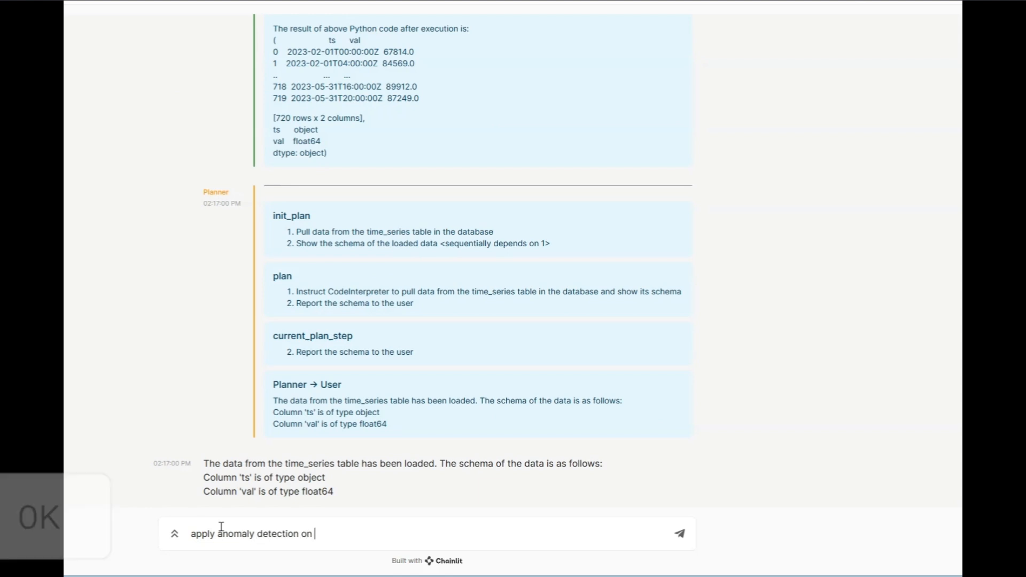
pyautogui.write('the data and')
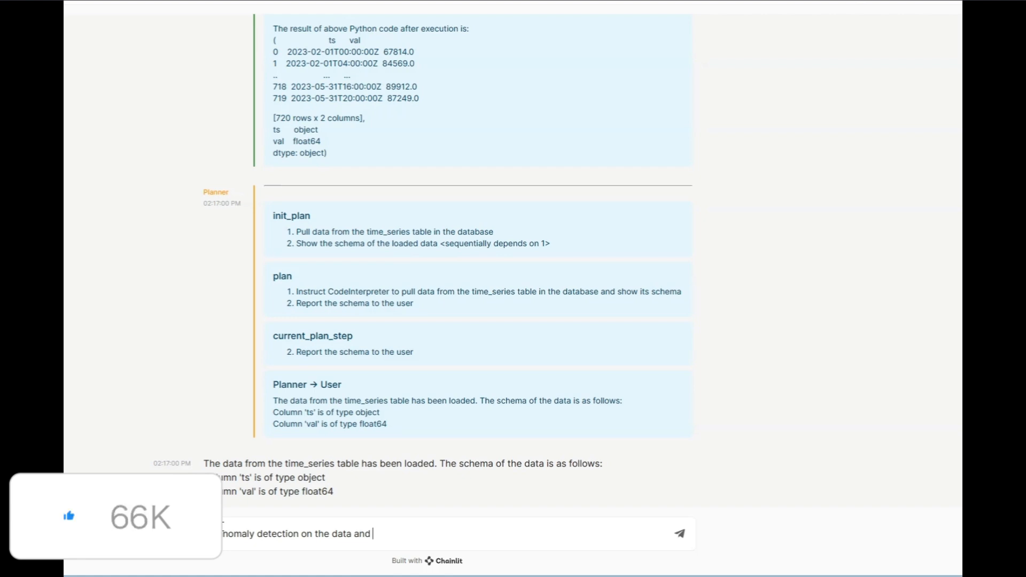
pyautogui.write('plot the')
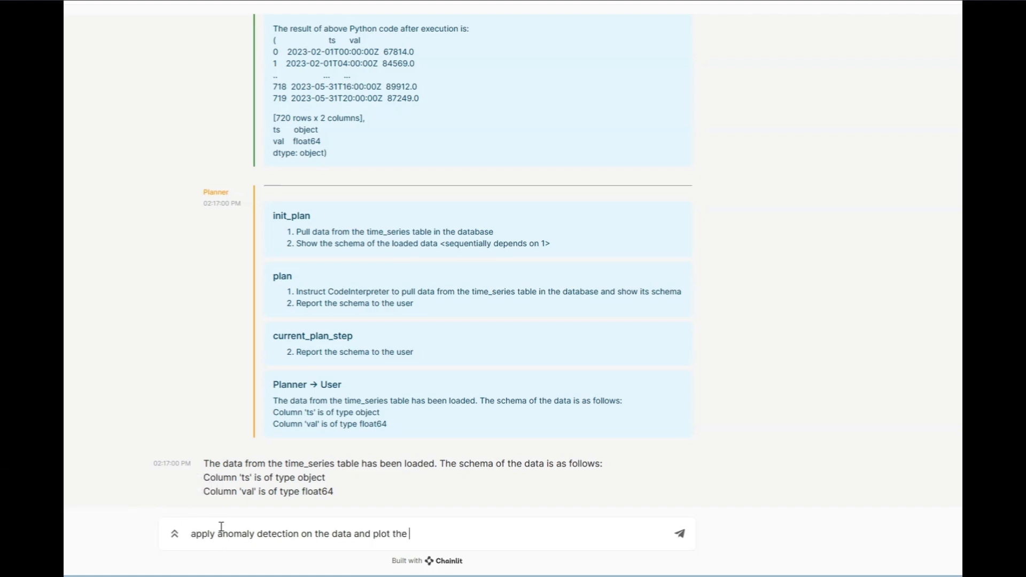
pyautogui.write('result in a c')
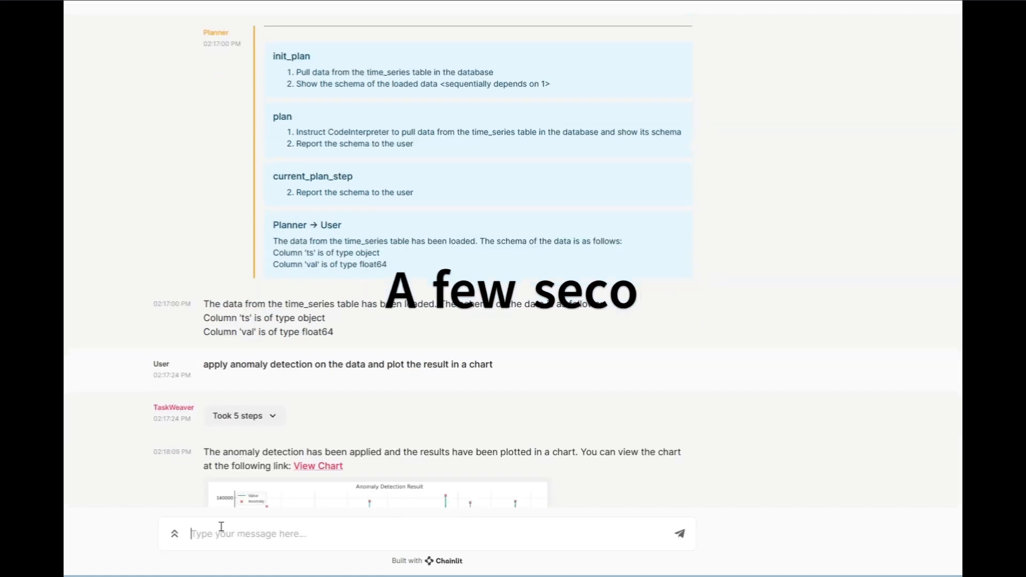
# Scroll through the Anomaly Detection Result chart and the five-step plan and plugin code
pyautogui.scroll(-3)
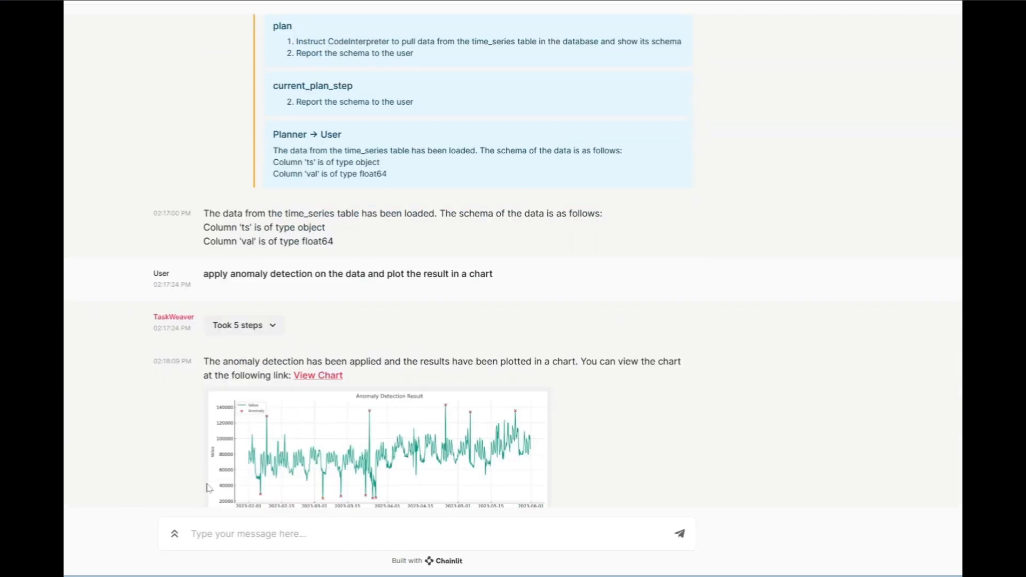
pyautogui.scroll(-3)
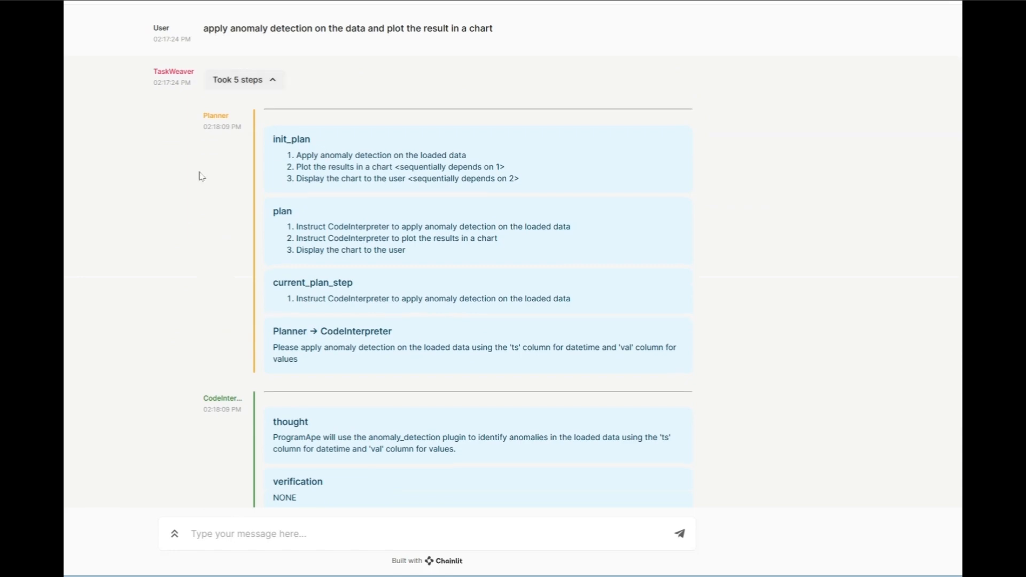
pyautogui.moveTo(221, 241)
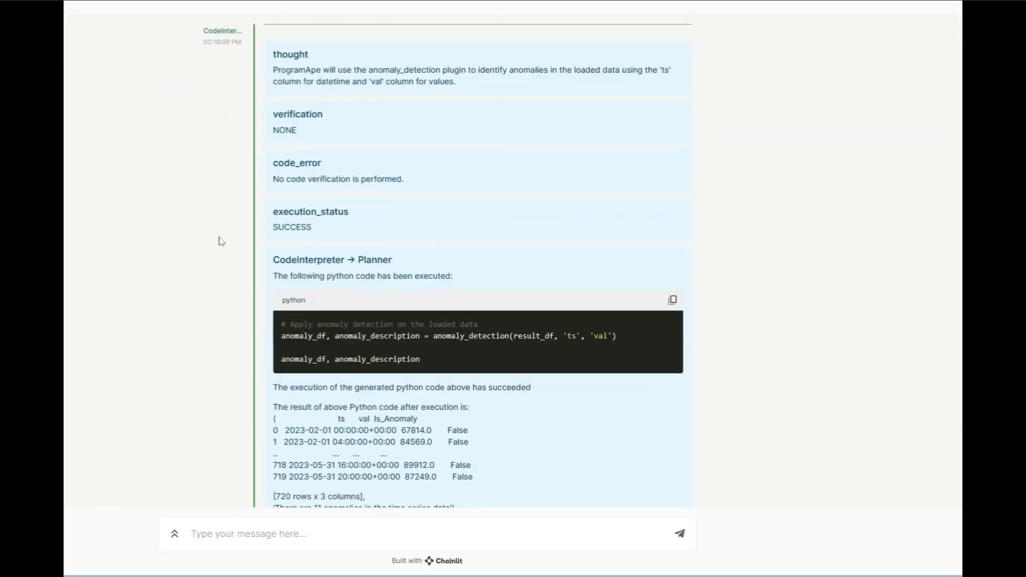
pyautogui.scroll(-3)
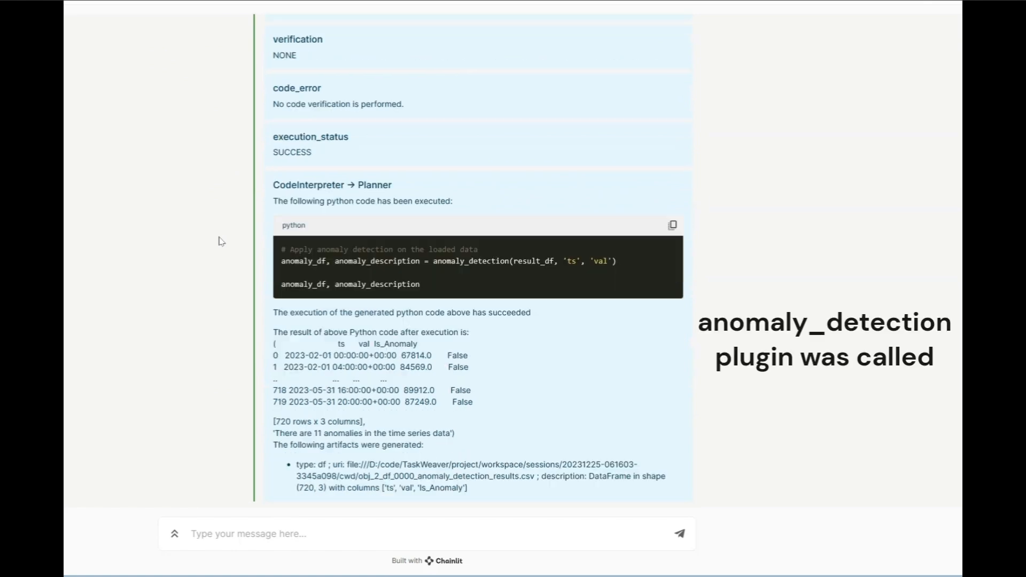
pyautogui.scroll(-3)
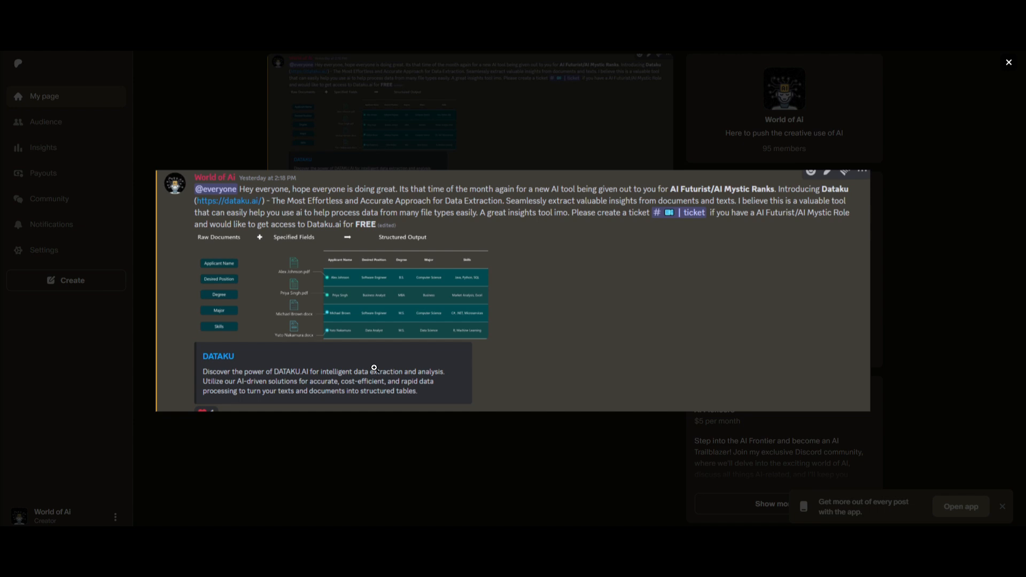
pyautogui.moveTo(252, 301)
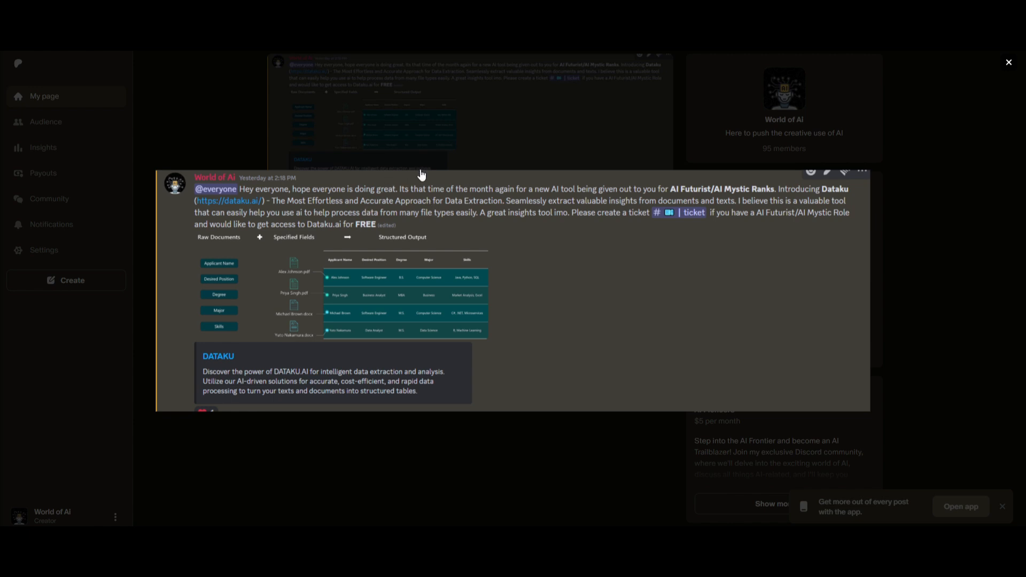
pyautogui.moveTo(339, 429)
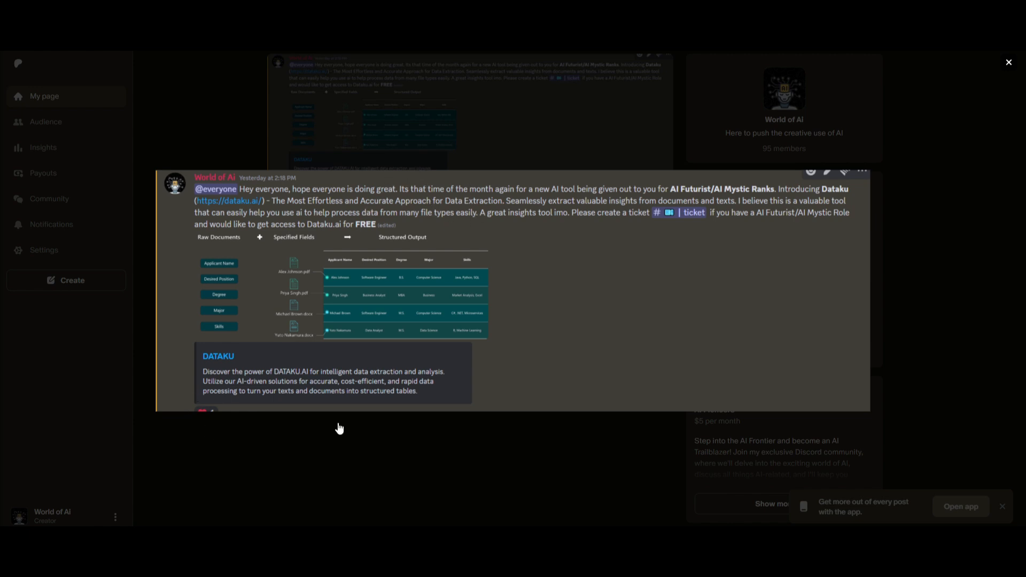
pyautogui.moveTo(364, 303)
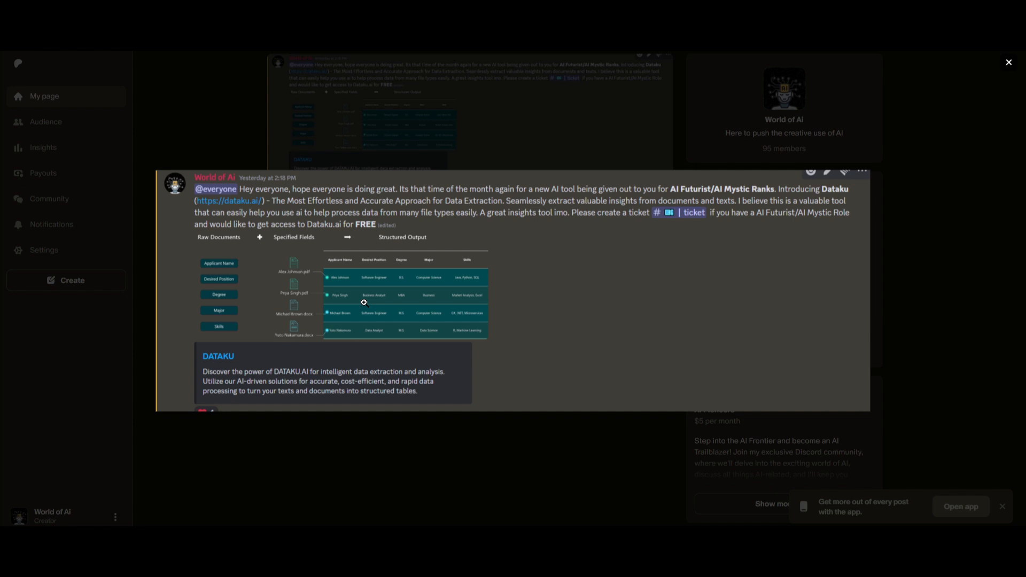
pyautogui.moveTo(464, 275)
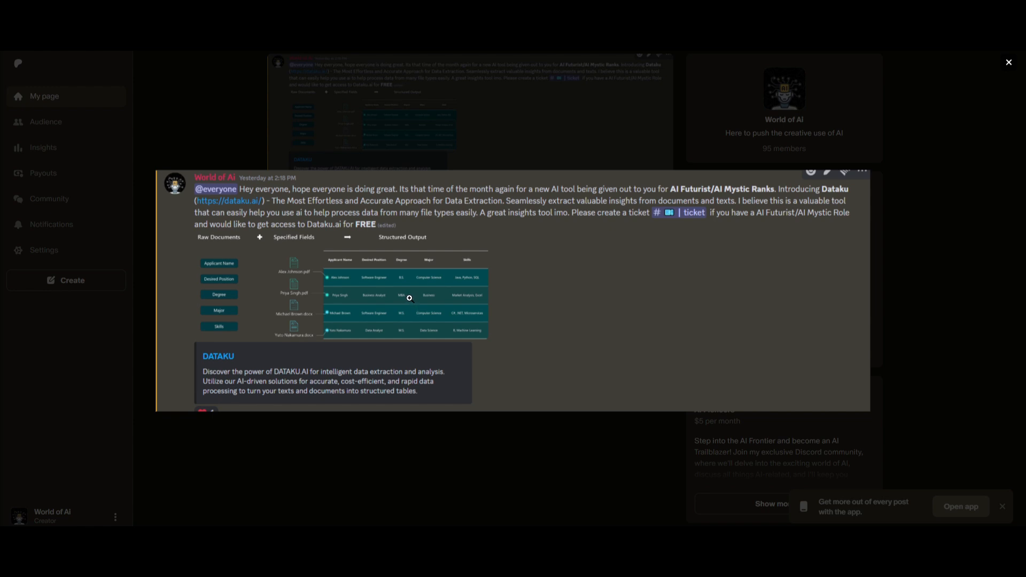
pyautogui.moveTo(402, 308)
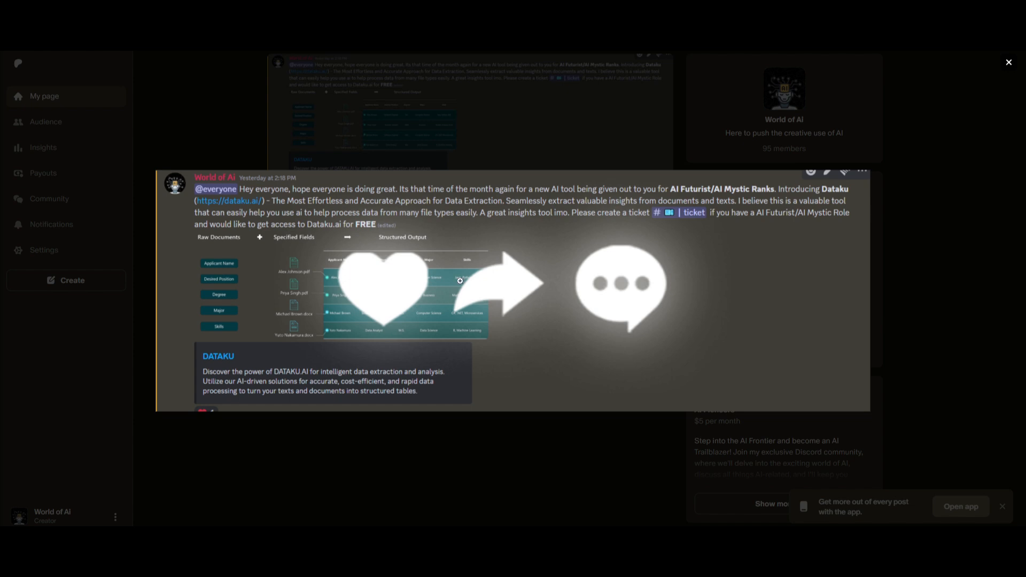
pyautogui.moveTo(290, 284)
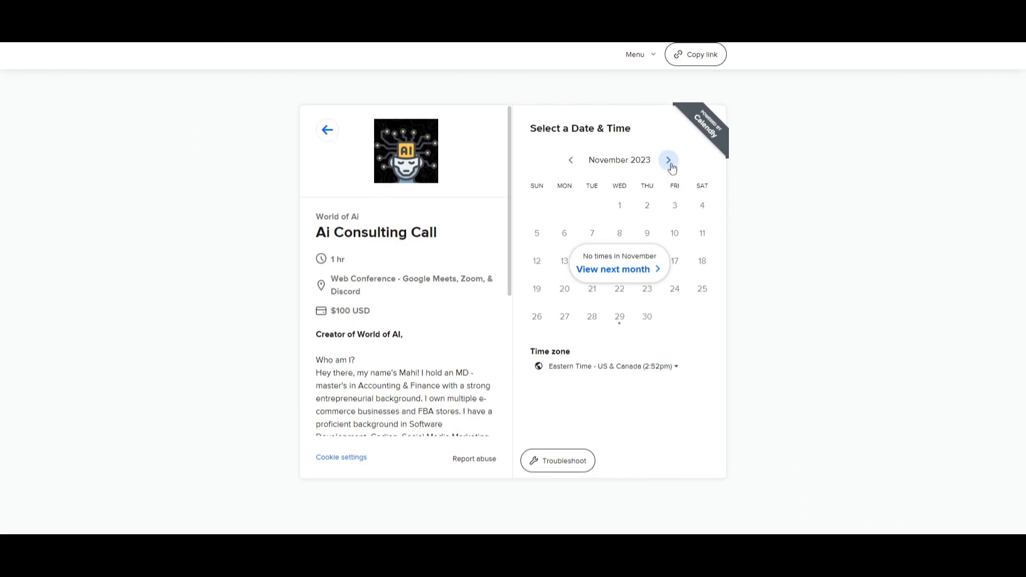
pyautogui.click(667, 159)
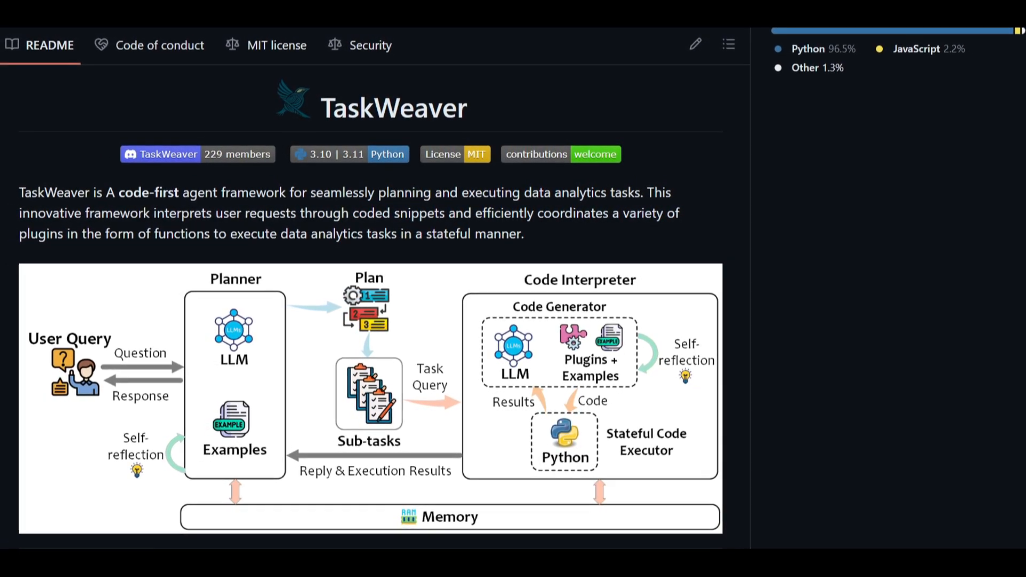
pyautogui.scroll(-3)
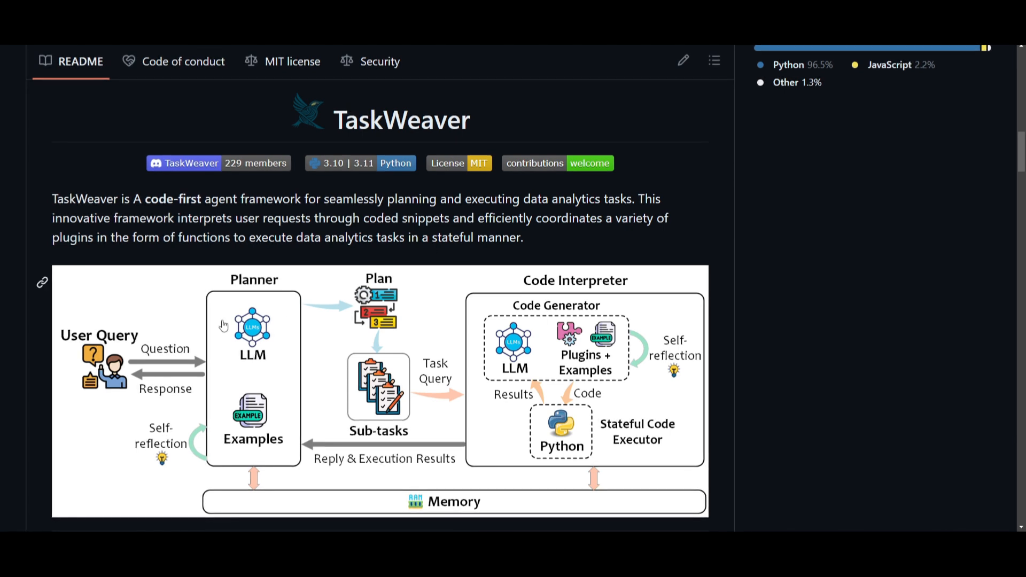
pyautogui.scroll(-3)
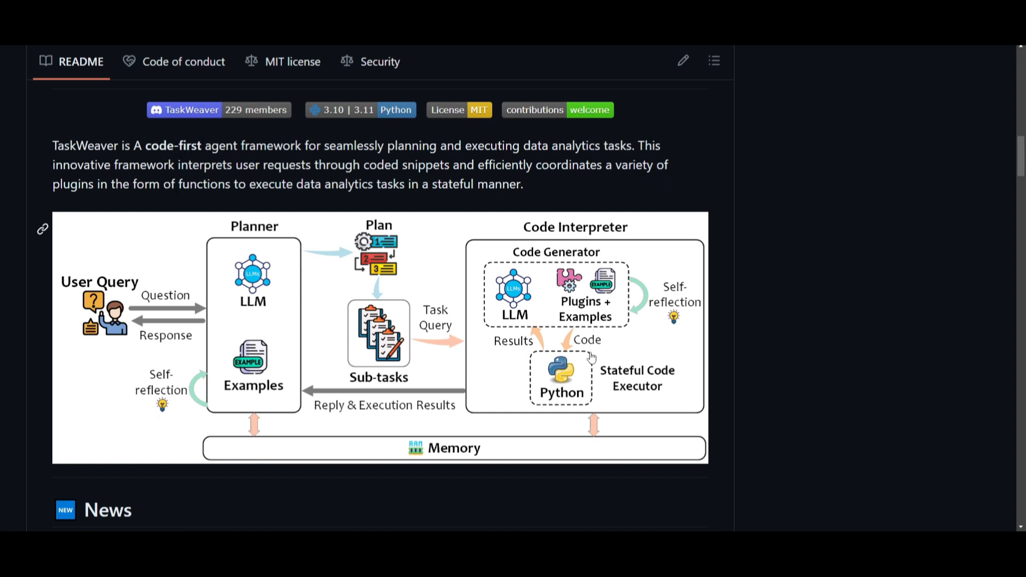
pyautogui.moveTo(220, 359)
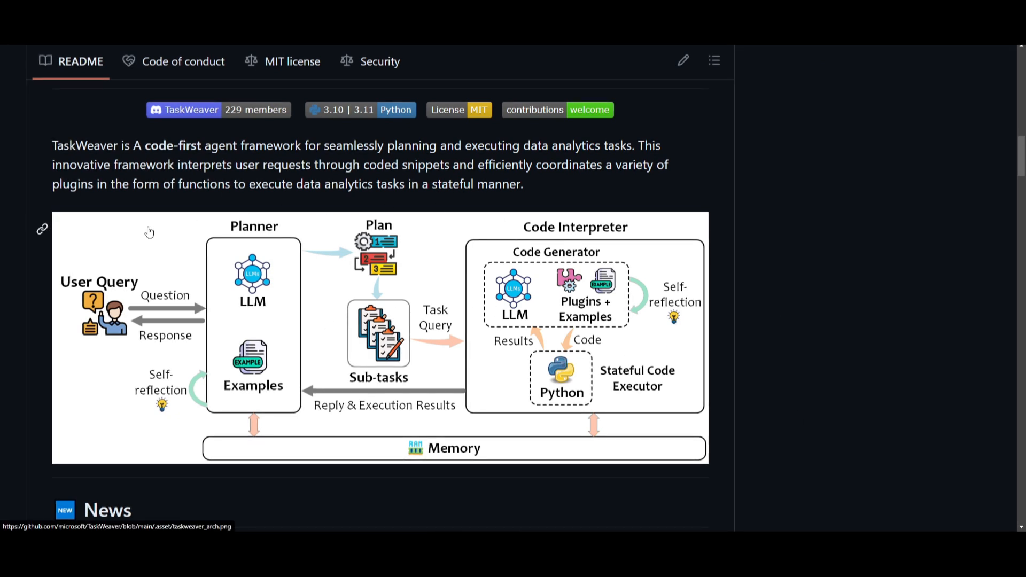
pyautogui.moveTo(121, 292)
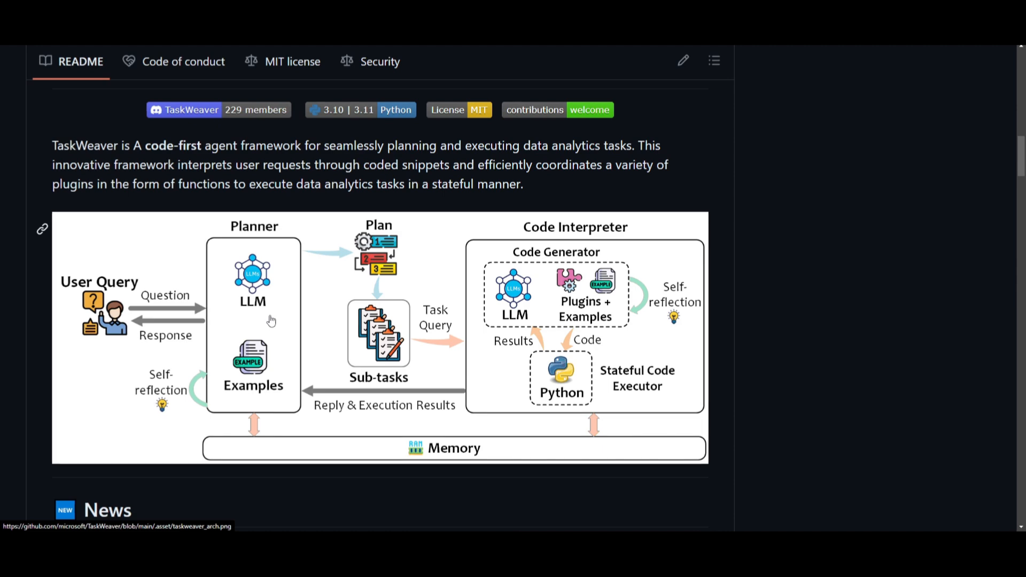
pyautogui.moveTo(492, 390)
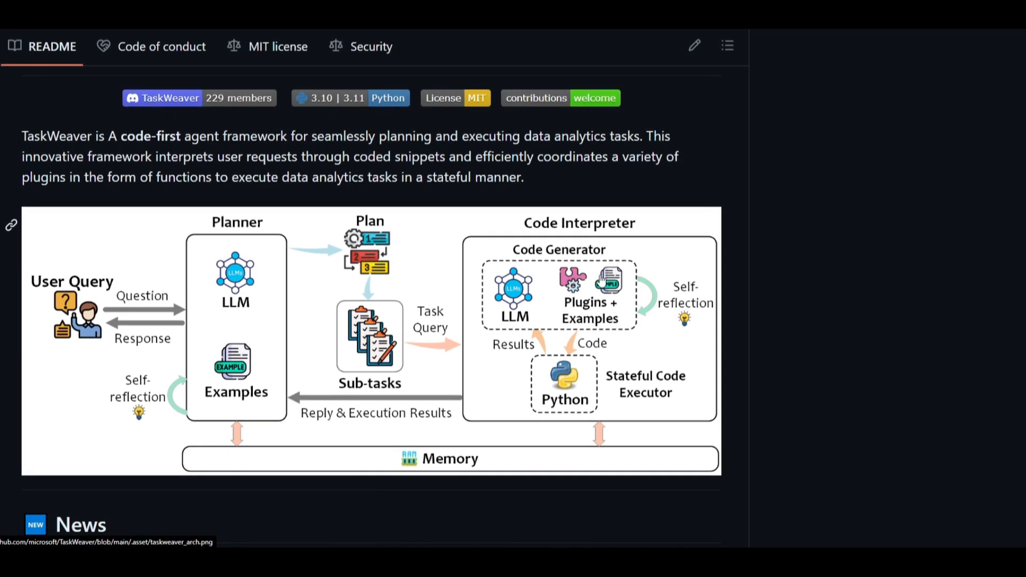
pyautogui.scroll(-3)
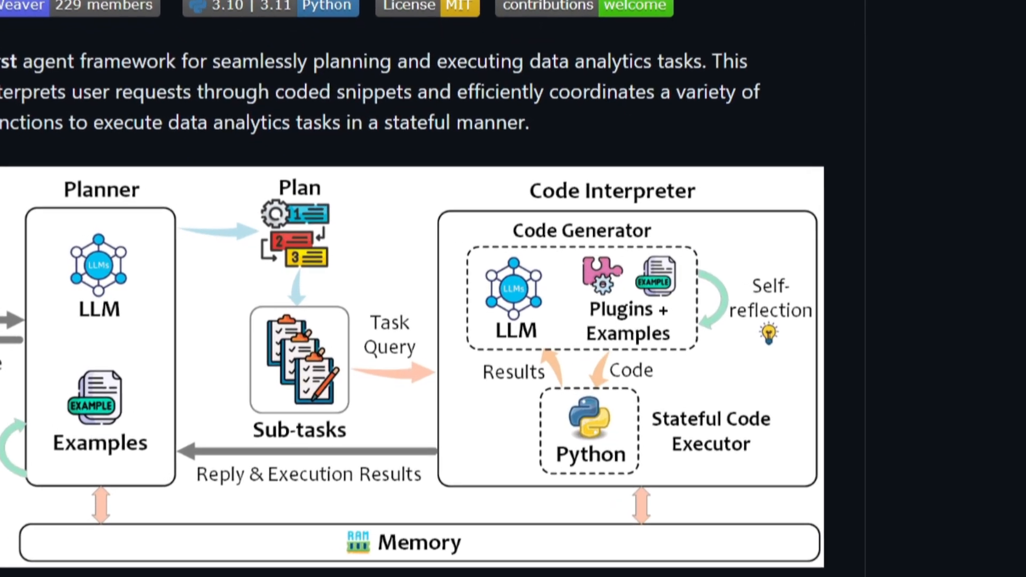
# Scroll the README past the architecture diagram to the January 2024 News entries
pyautogui.scroll(-3)
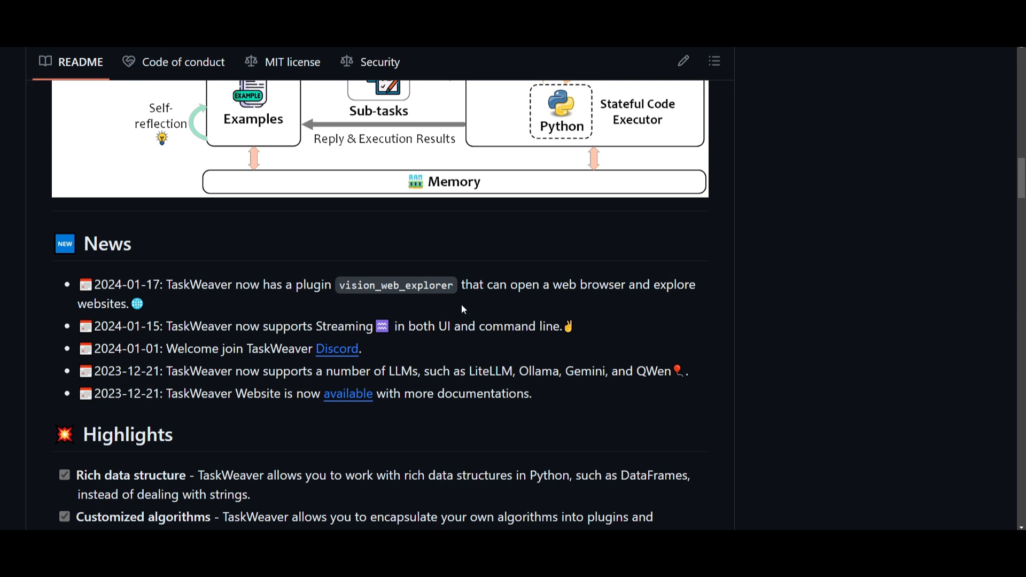
pyautogui.moveTo(603, 301)
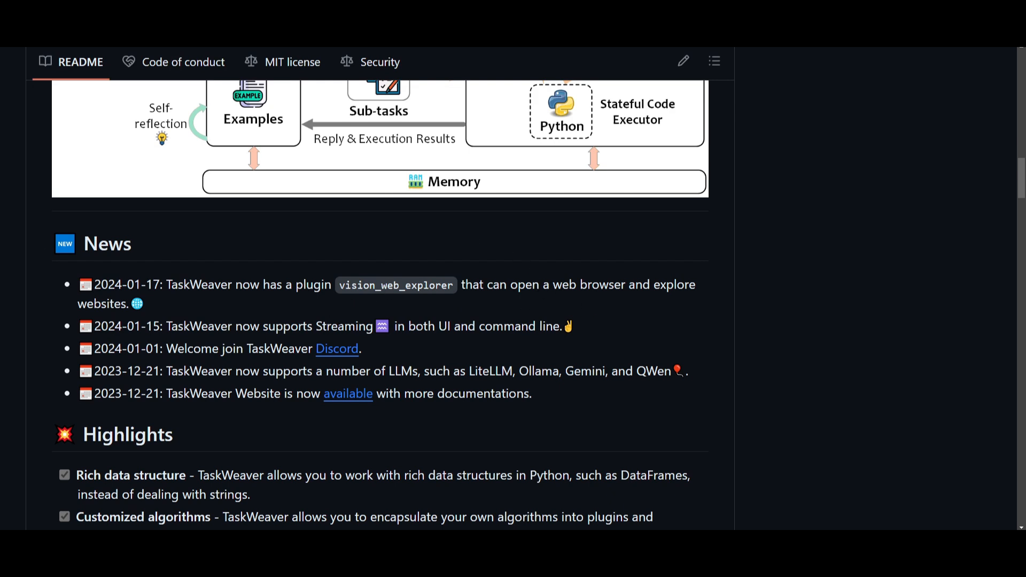
pyautogui.moveTo(633, 331)
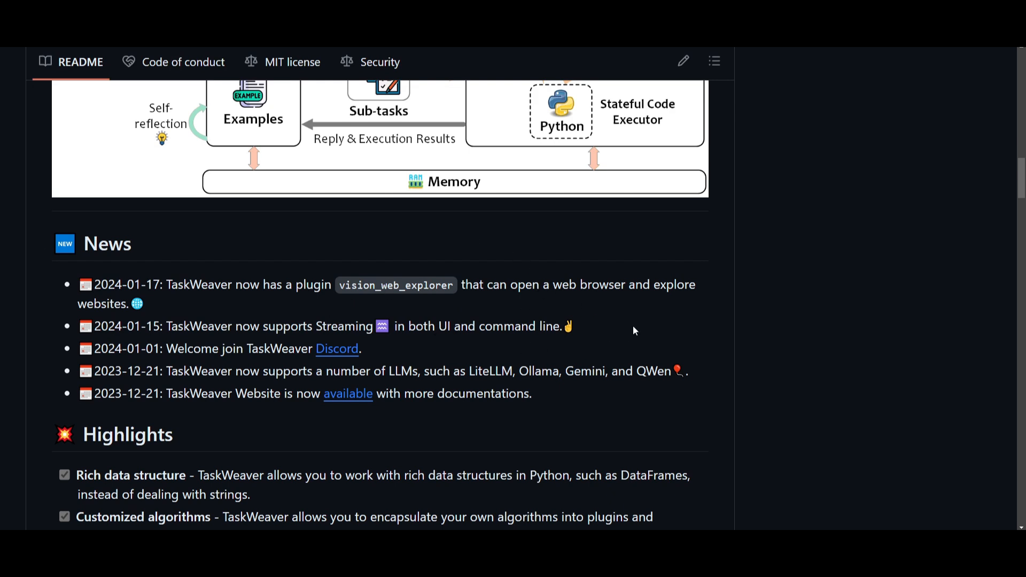
pyautogui.moveTo(413, 347)
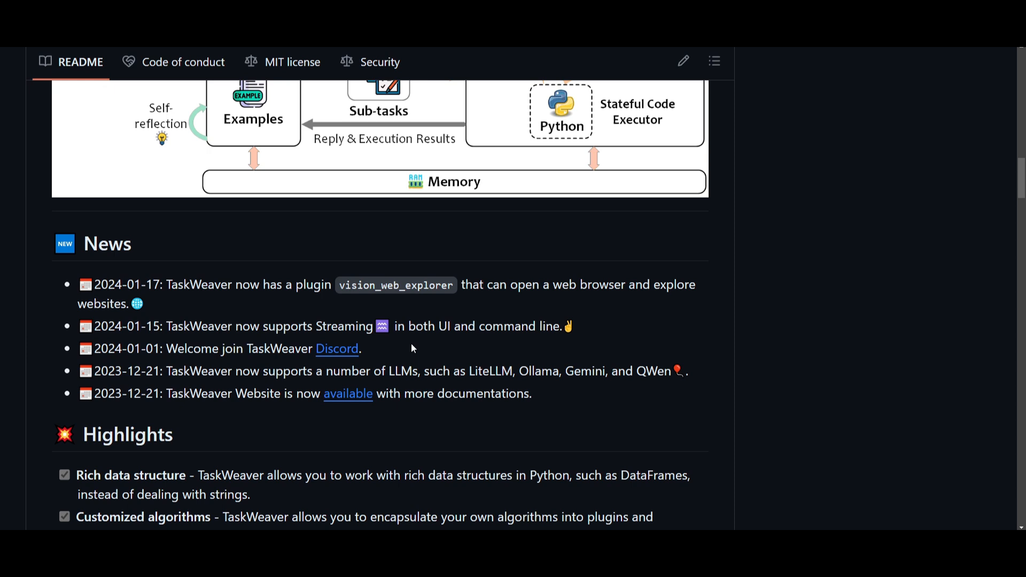
pyautogui.moveTo(389, 248)
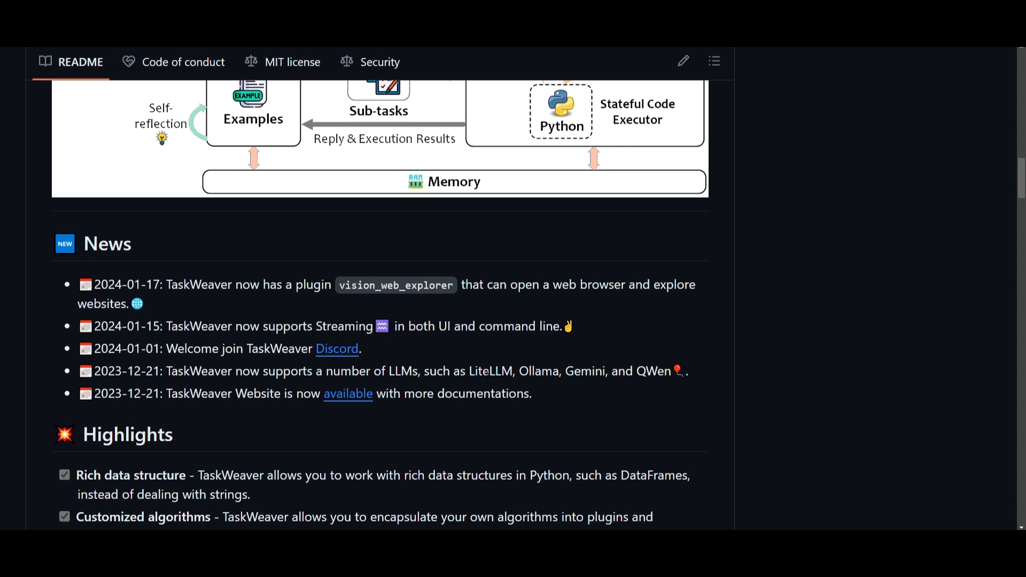
pyautogui.moveTo(652, 360)
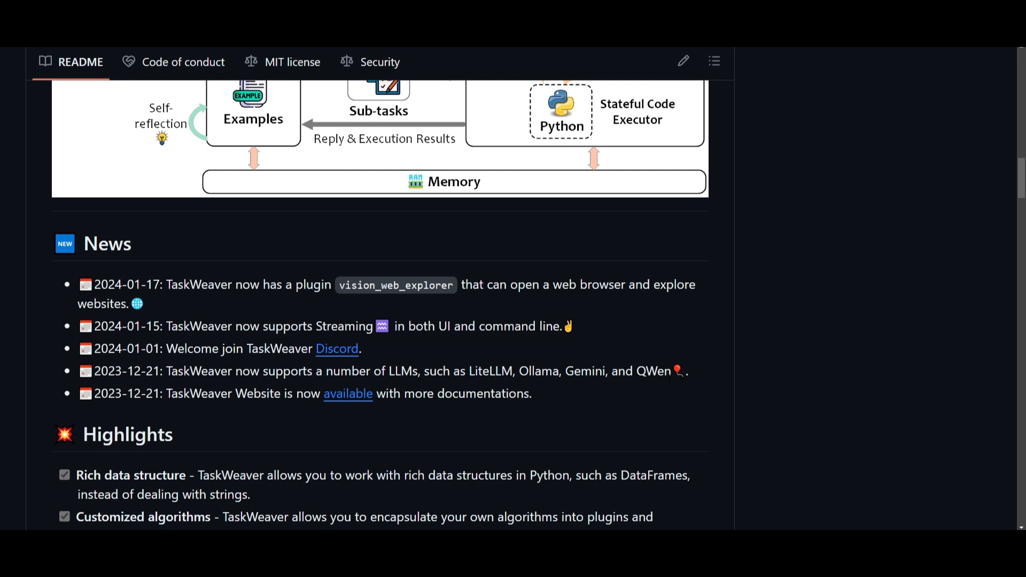
pyautogui.moveTo(670, 384)
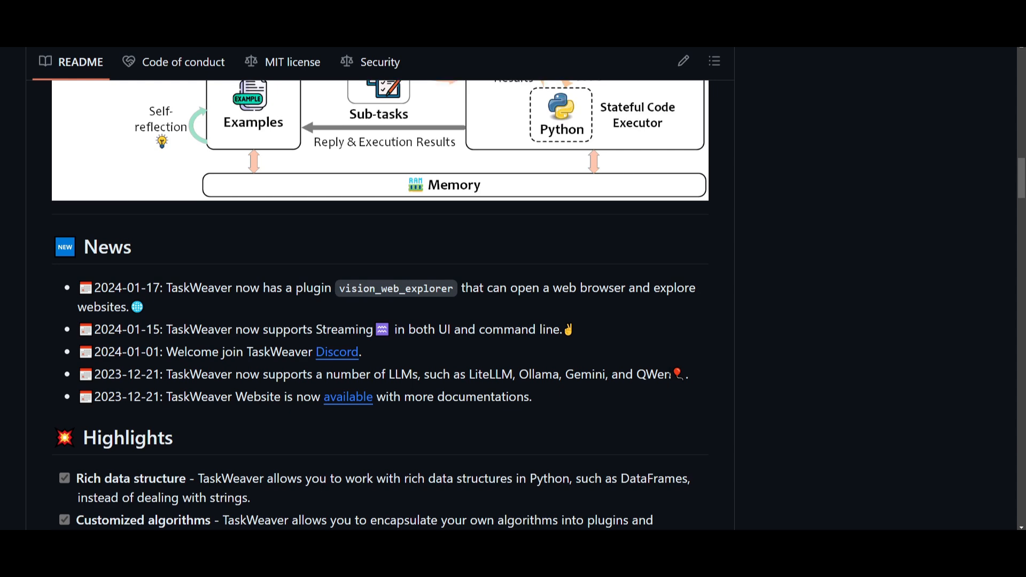
# Scroll the README through the late News entries to the Highlights feature bullets
pyautogui.scroll(3)
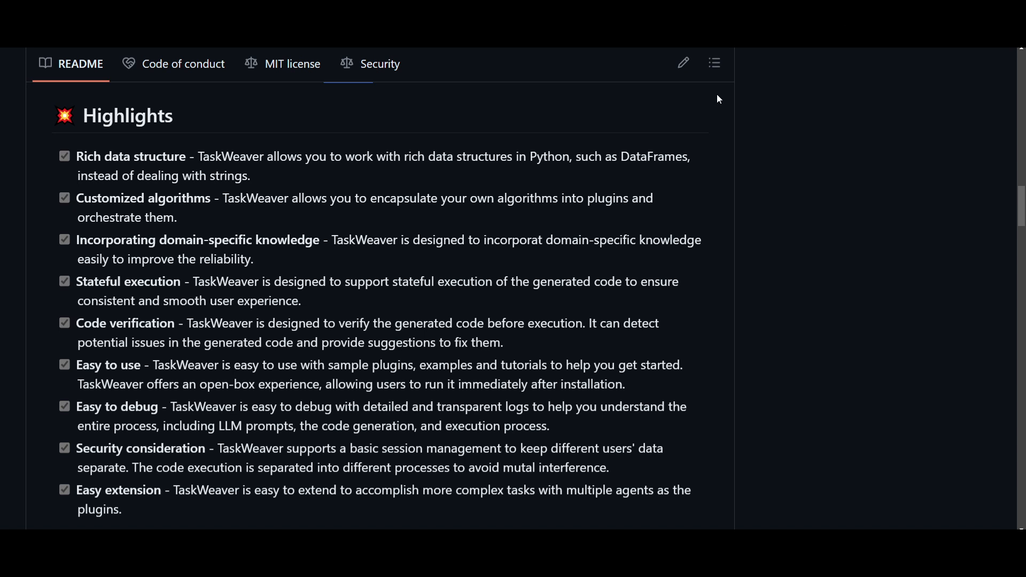
pyautogui.moveTo(631, 217)
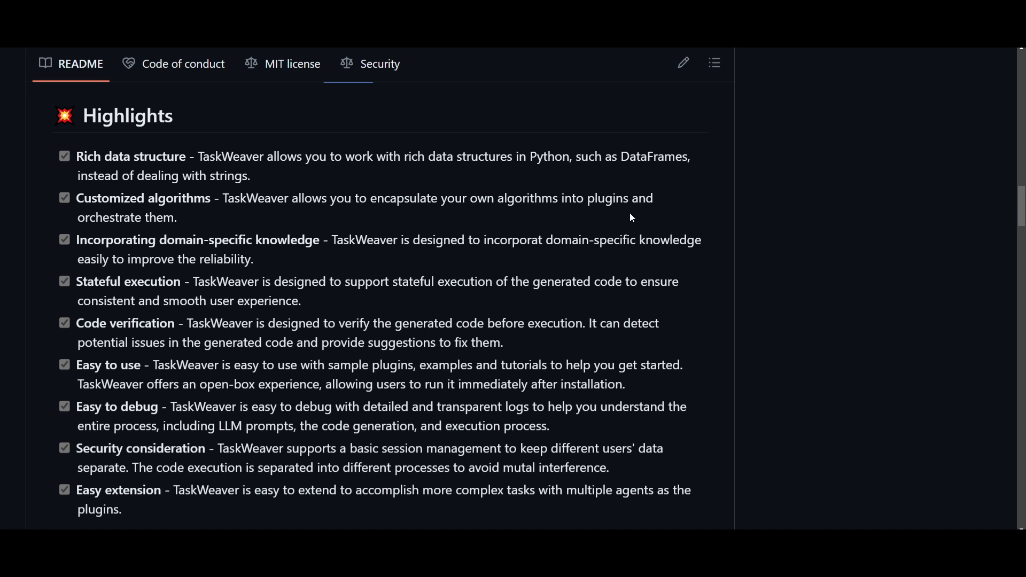
pyautogui.moveTo(272, 273)
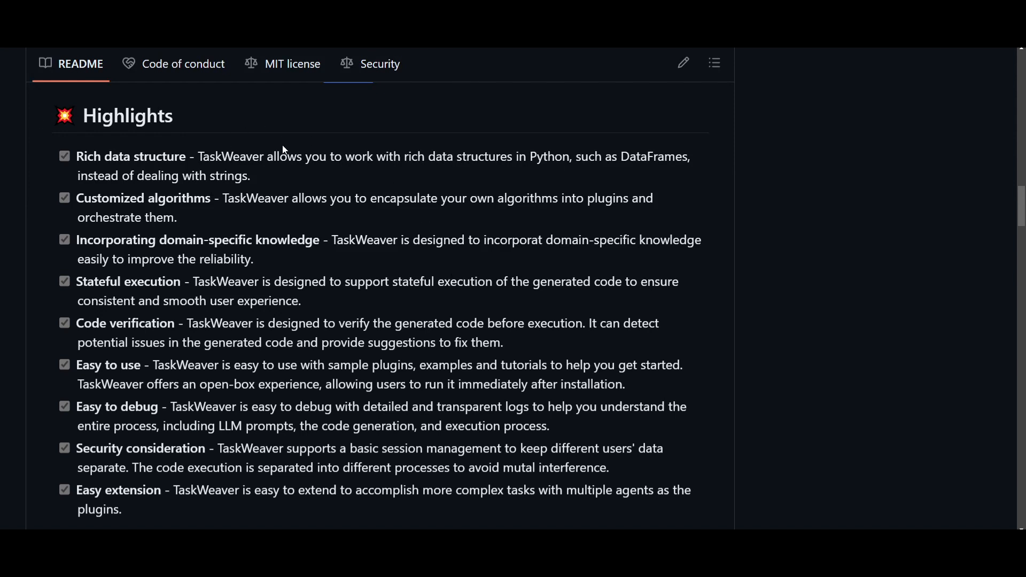
pyautogui.moveTo(303, 150)
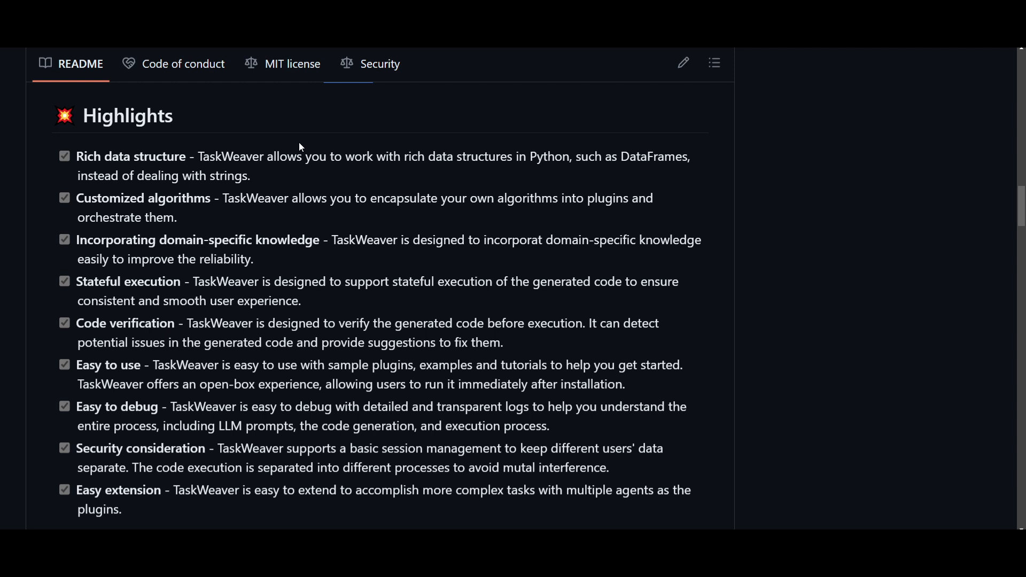
pyautogui.moveTo(336, 143)
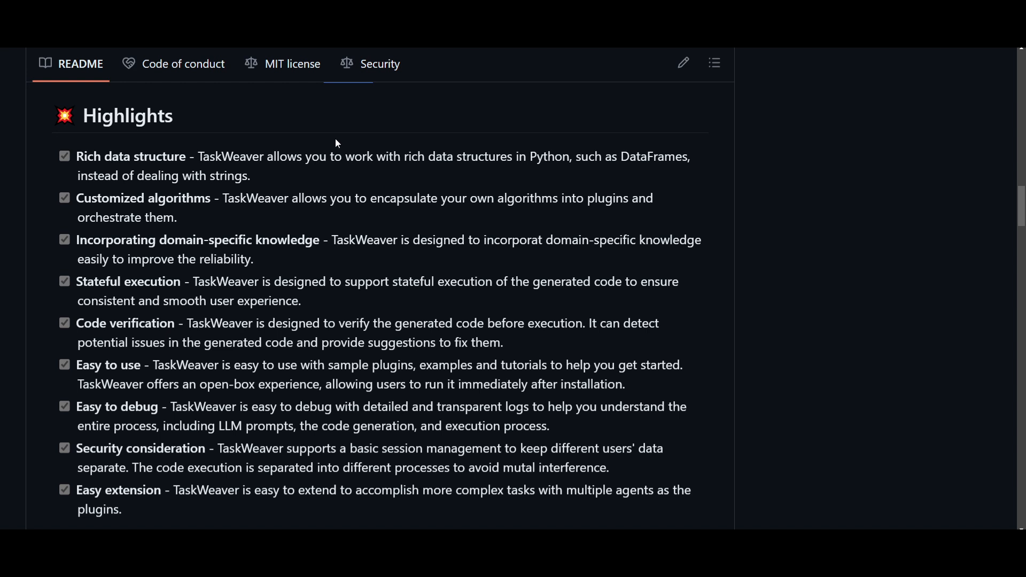
pyautogui.moveTo(180, 221)
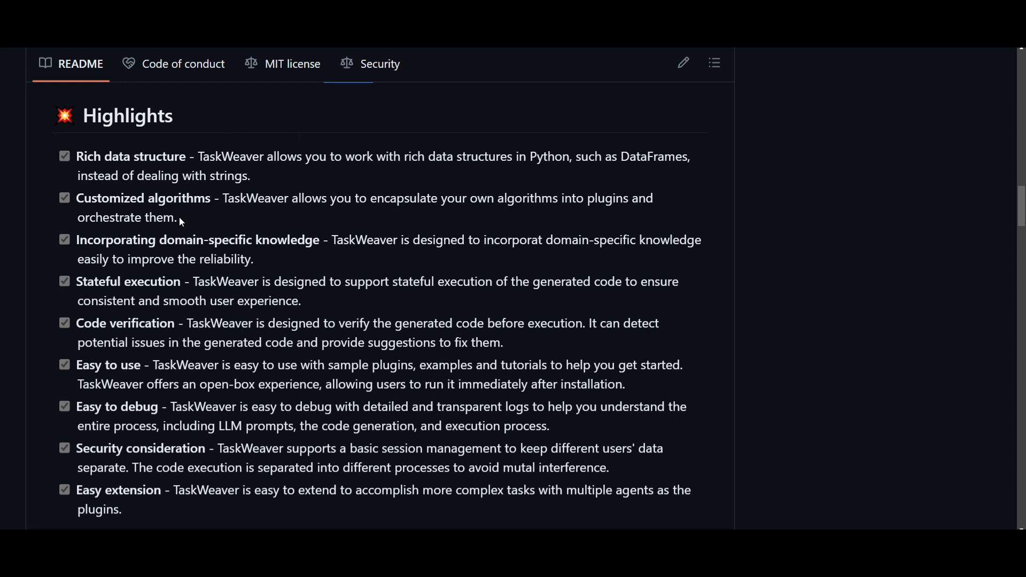
pyautogui.moveTo(181, 223)
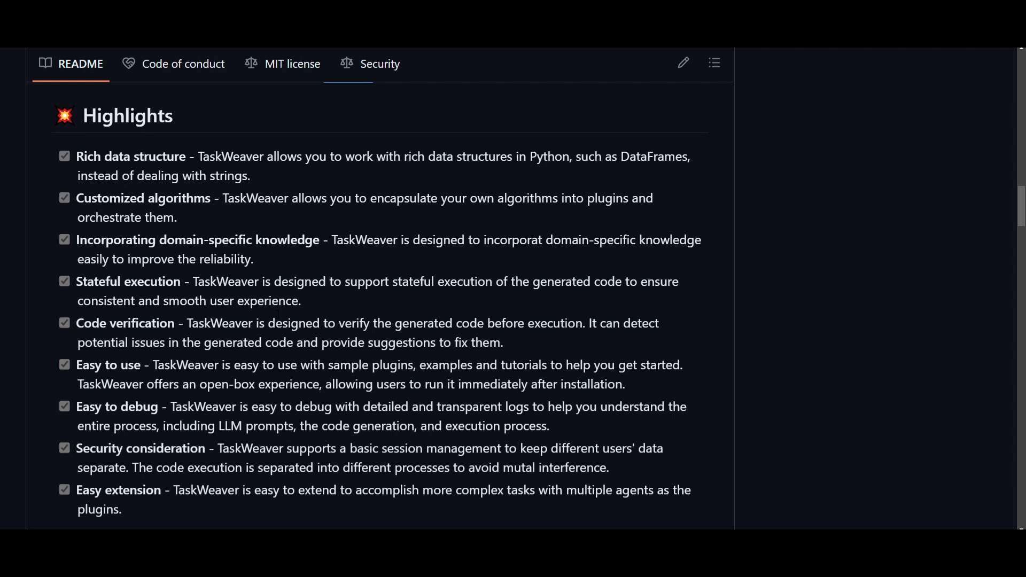
pyautogui.scroll(-3)
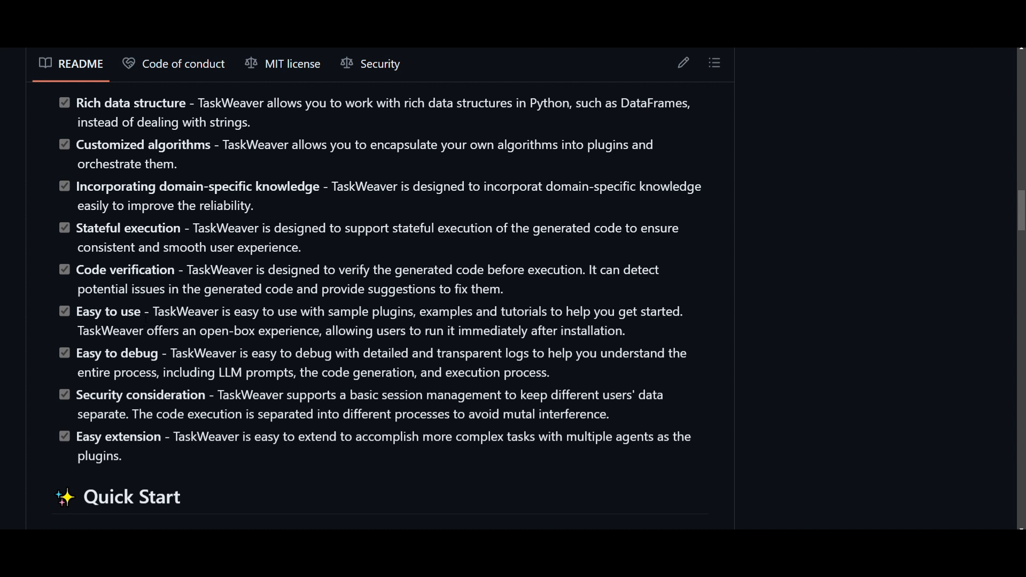
pyautogui.scroll(-3)
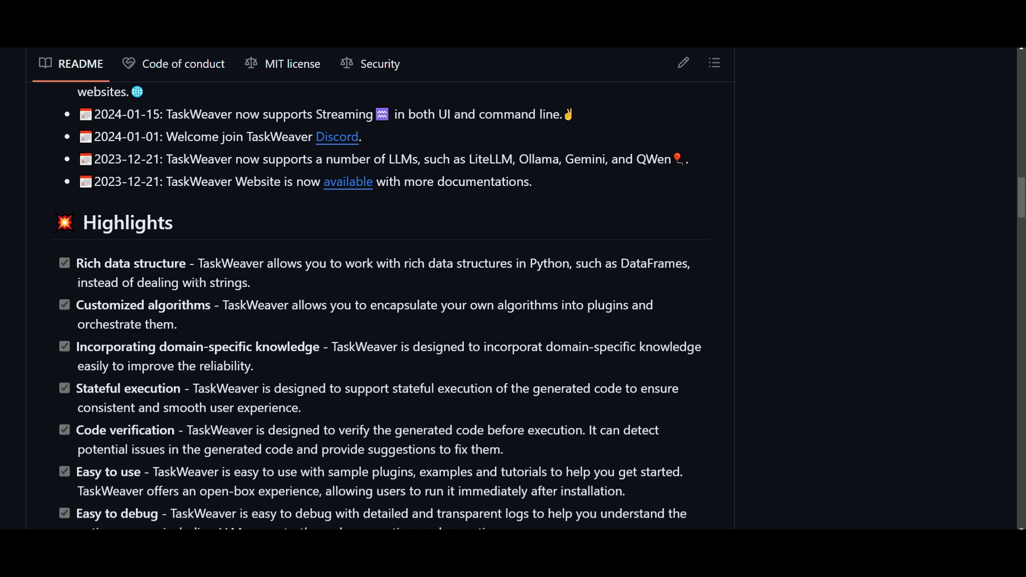
# Scroll past Quick Start to the Step 1: Installation conda, clone and pip commands
pyautogui.scroll(-3)
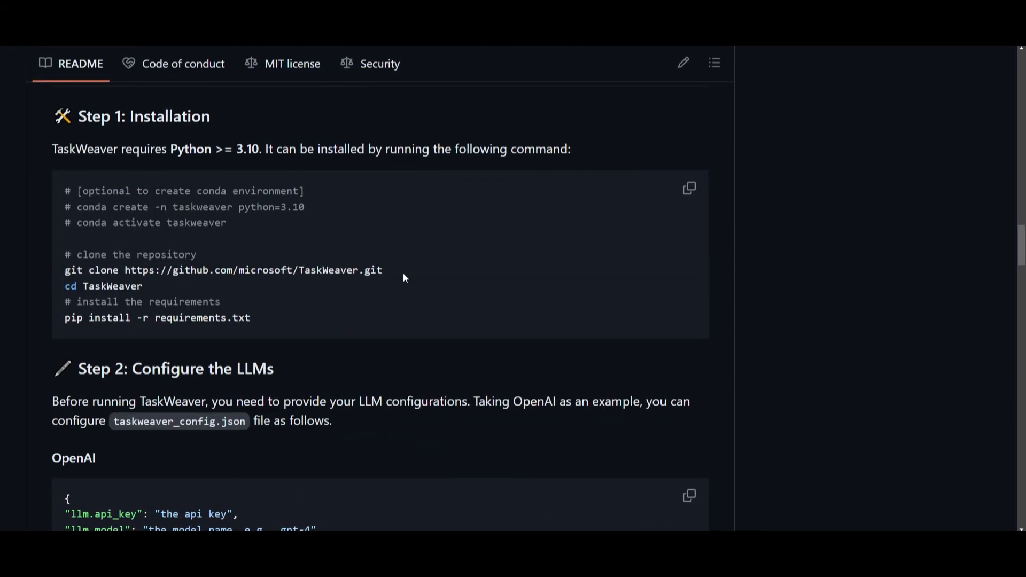
pyautogui.moveTo(110, 105)
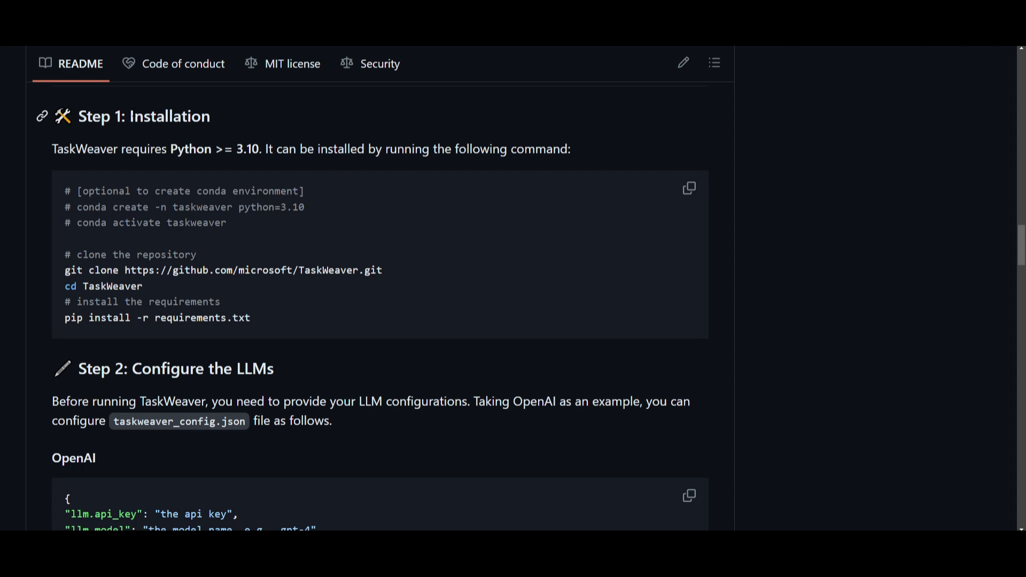
pyautogui.moveTo(242, 147)
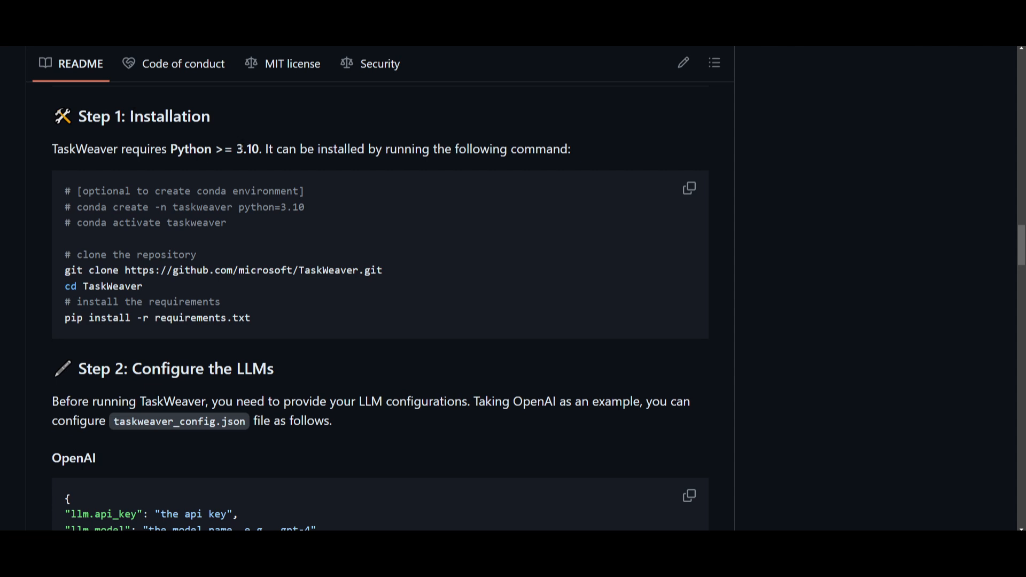
pyautogui.moveTo(44, 105)
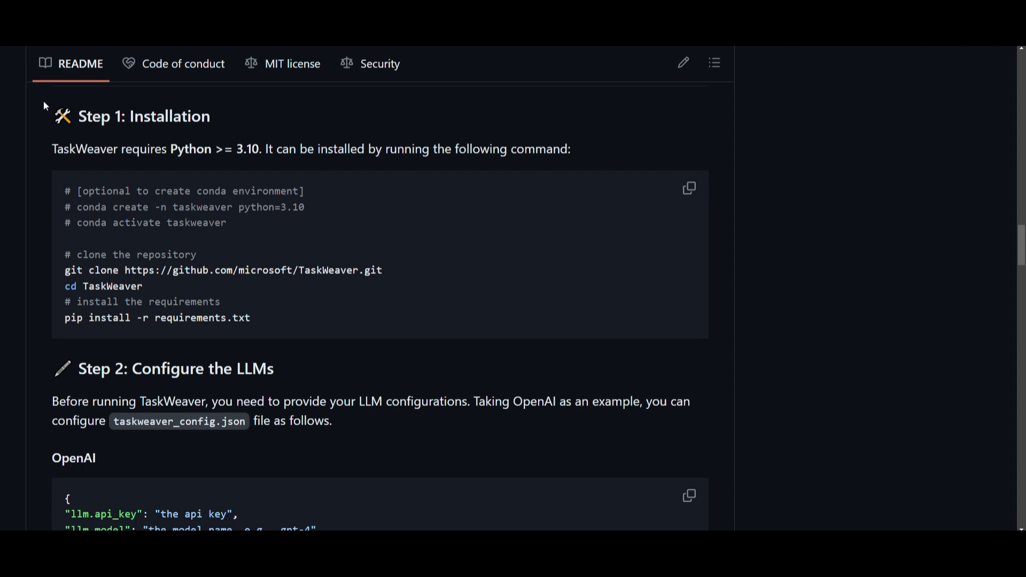
pyautogui.moveTo(391, 206)
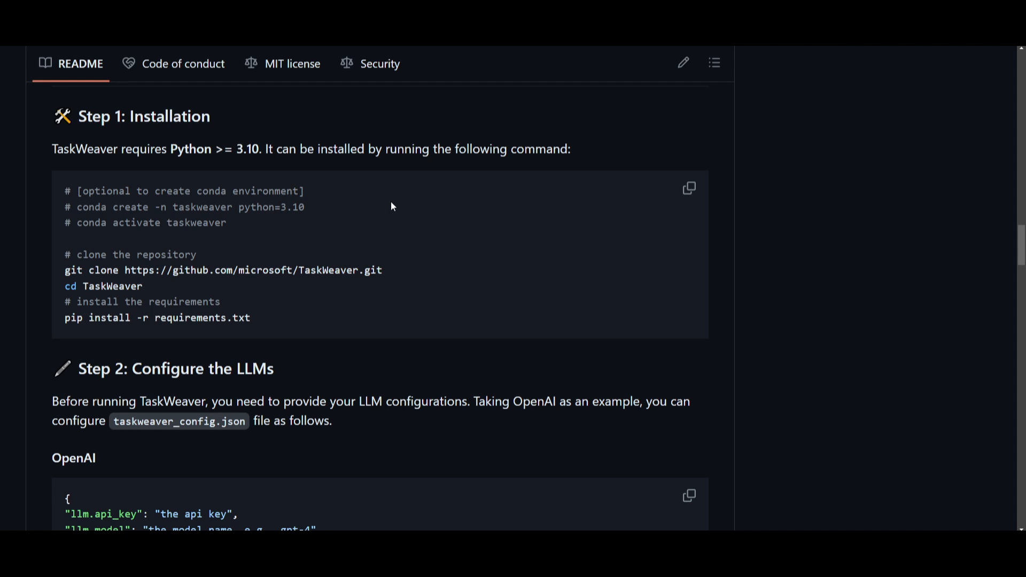
pyautogui.moveTo(406, 204)
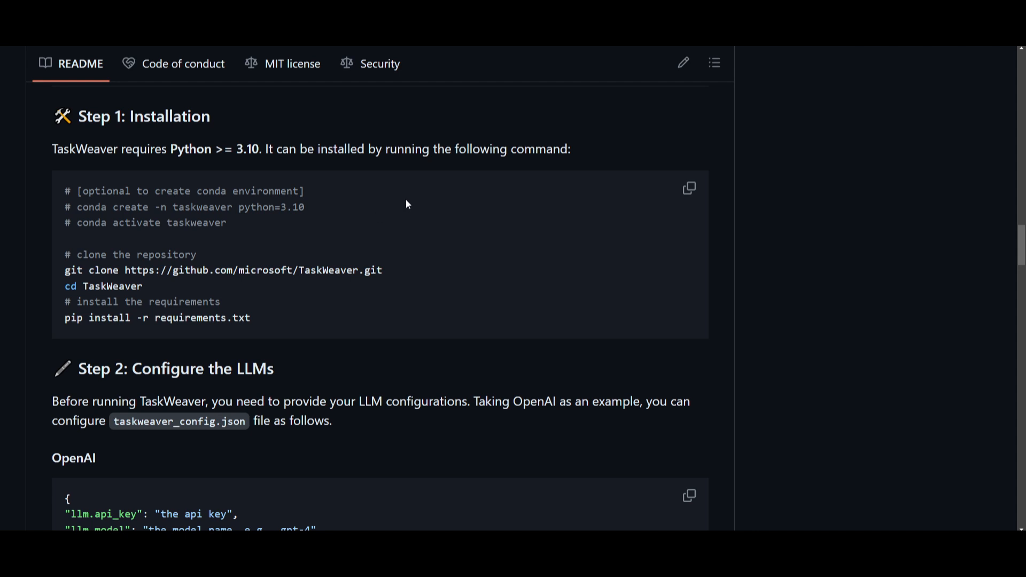
pyautogui.moveTo(842, 86)
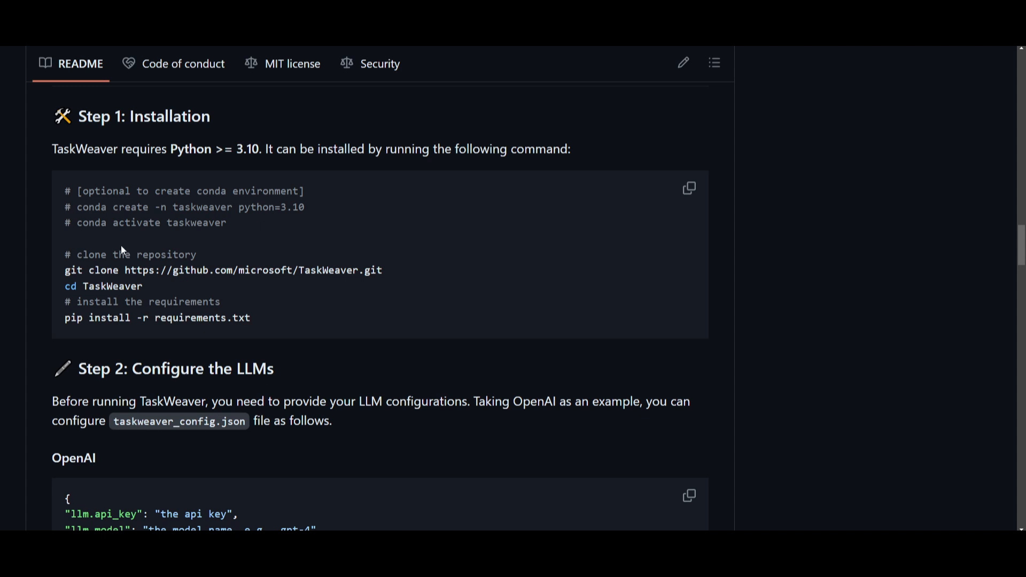
pyautogui.moveTo(321, 211)
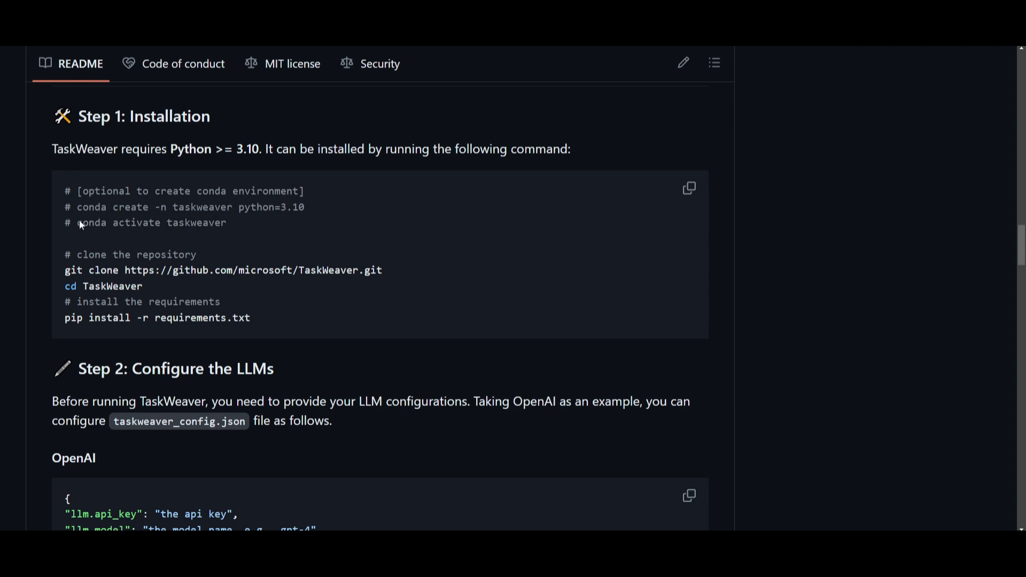
pyautogui.moveTo(72, 165)
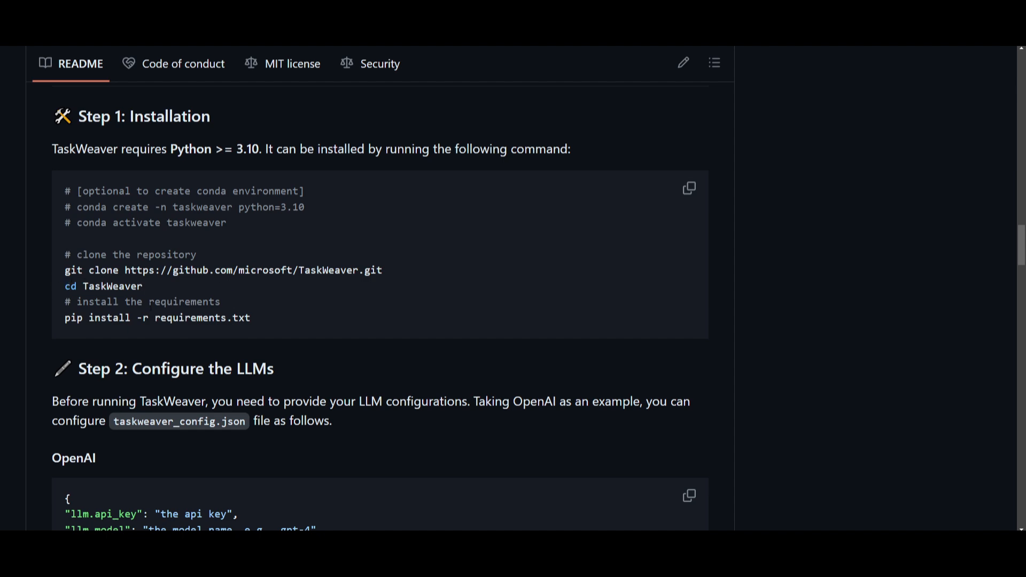
# Scroll through Step 2 and Step 3 to the Web UI section and follow 'web UI docs'
pyautogui.scroll(-3)
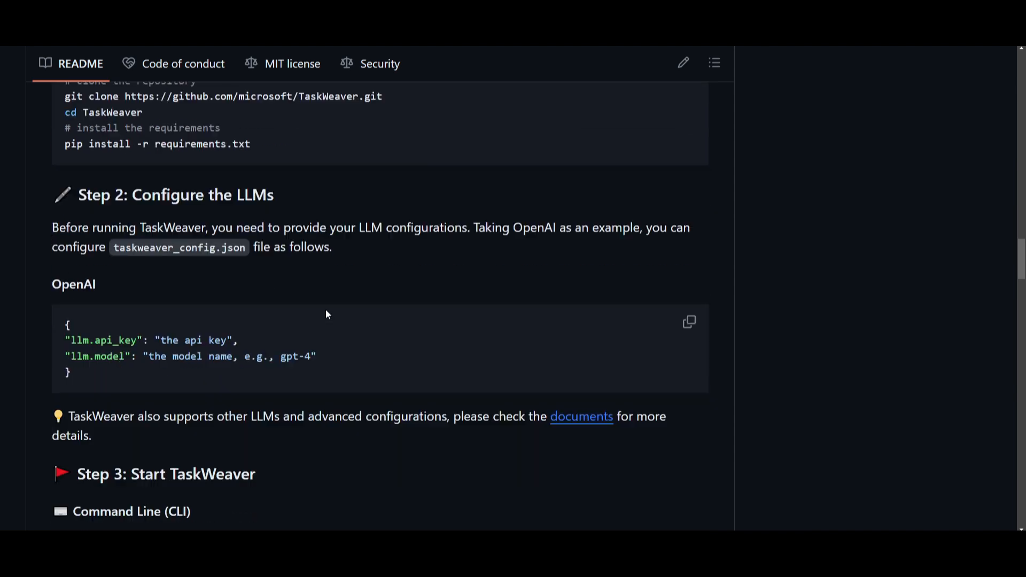
pyautogui.scroll(-3)
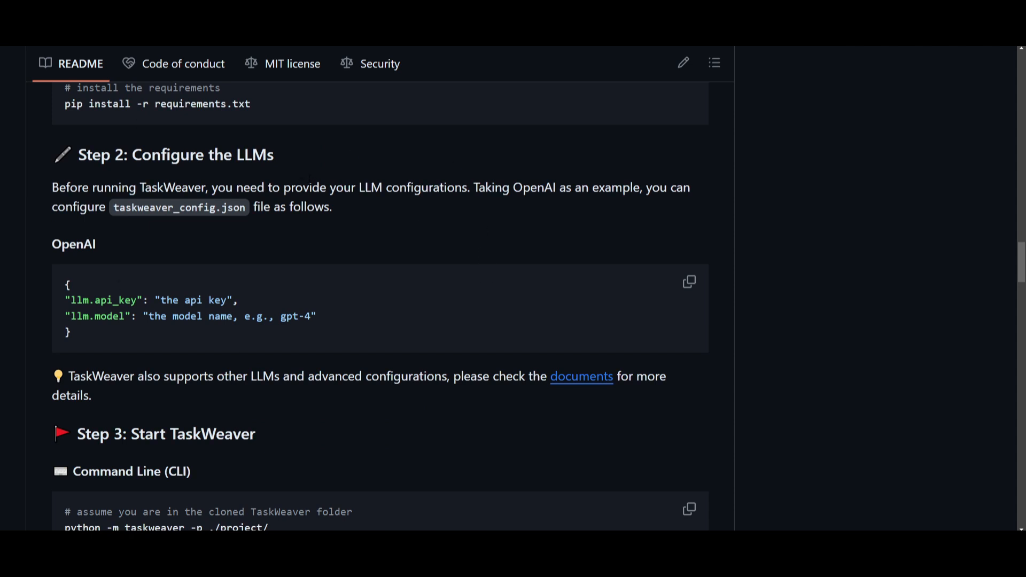
pyautogui.moveTo(681, 219)
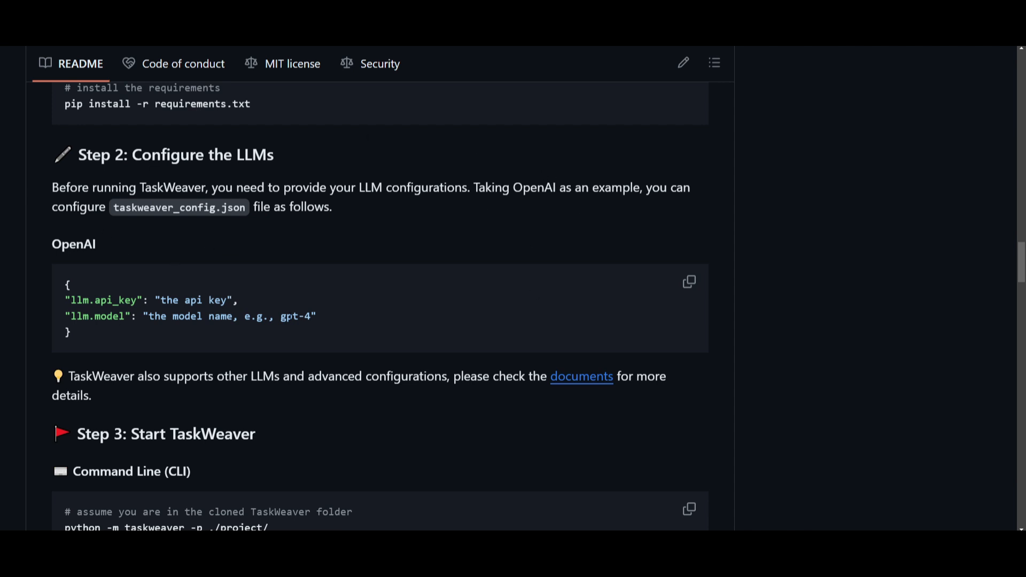
pyautogui.moveTo(314, 314)
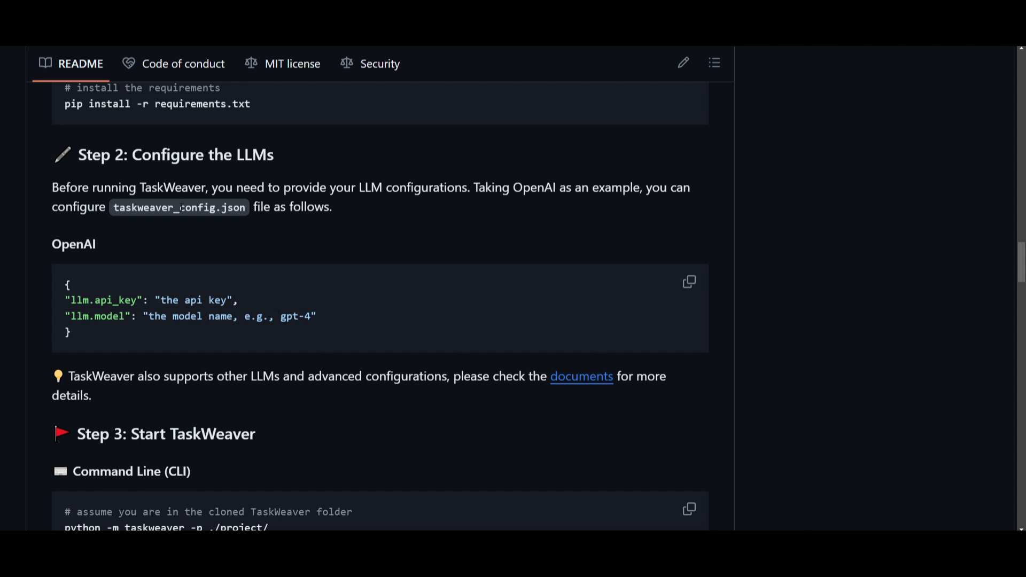
pyautogui.scroll(-3)
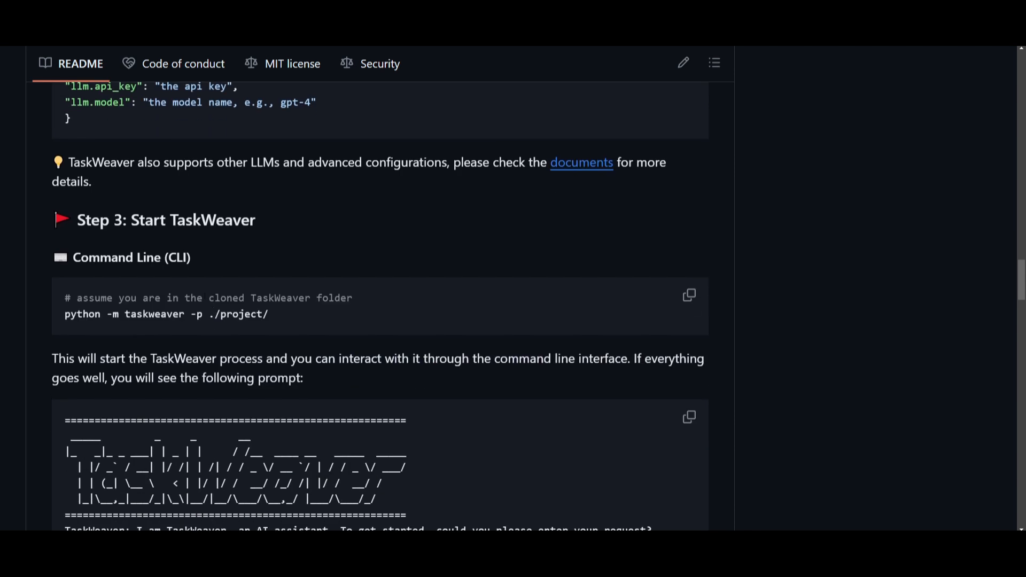
pyautogui.moveTo(200, 285)
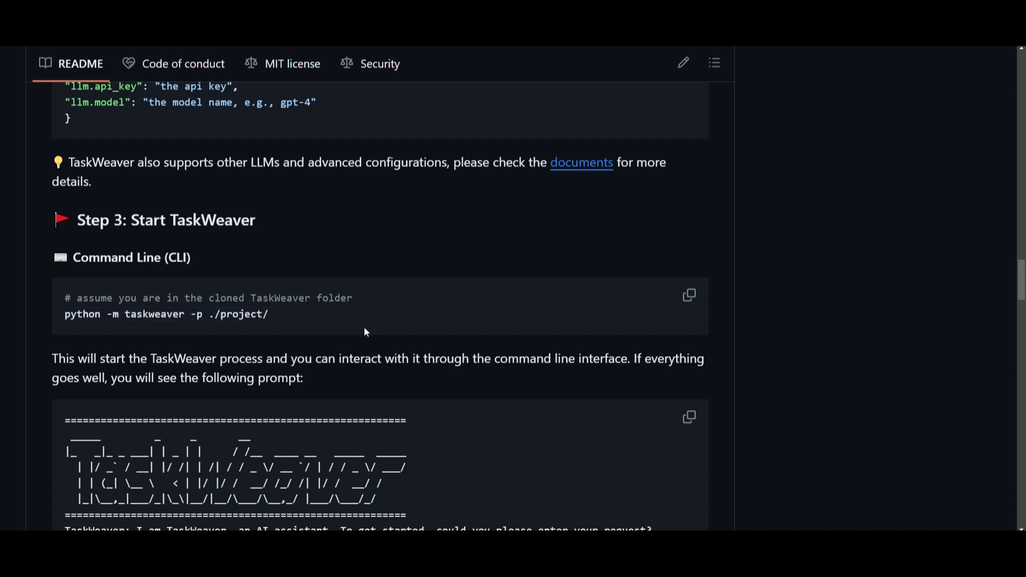
pyautogui.scroll(-3)
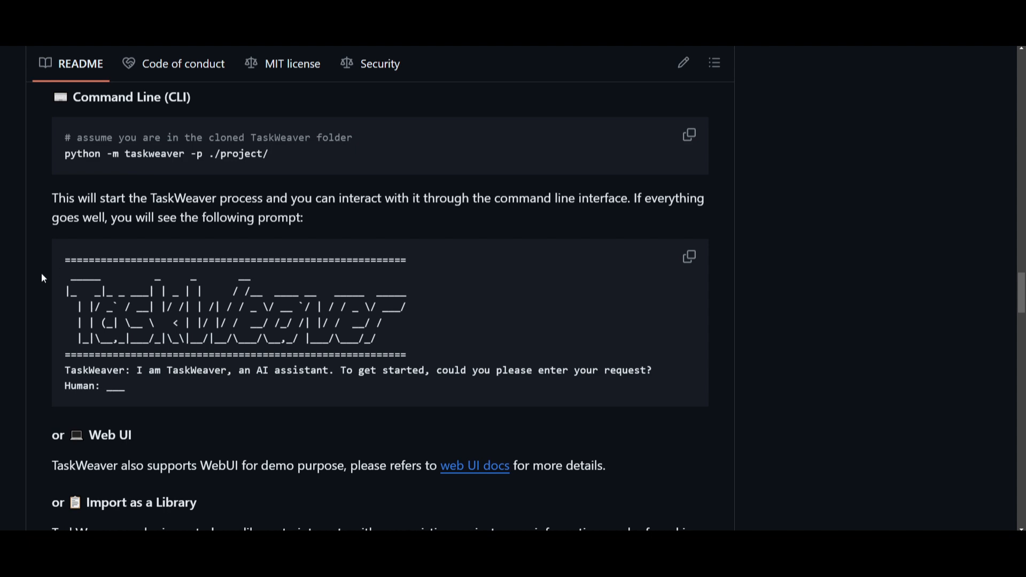
pyautogui.moveTo(520, 386)
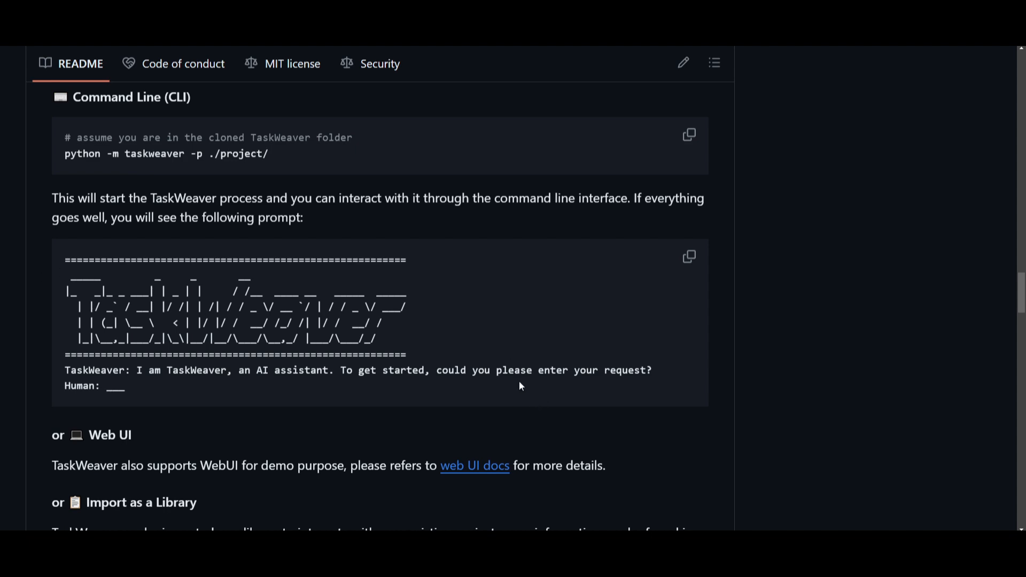
pyautogui.scroll(-3)
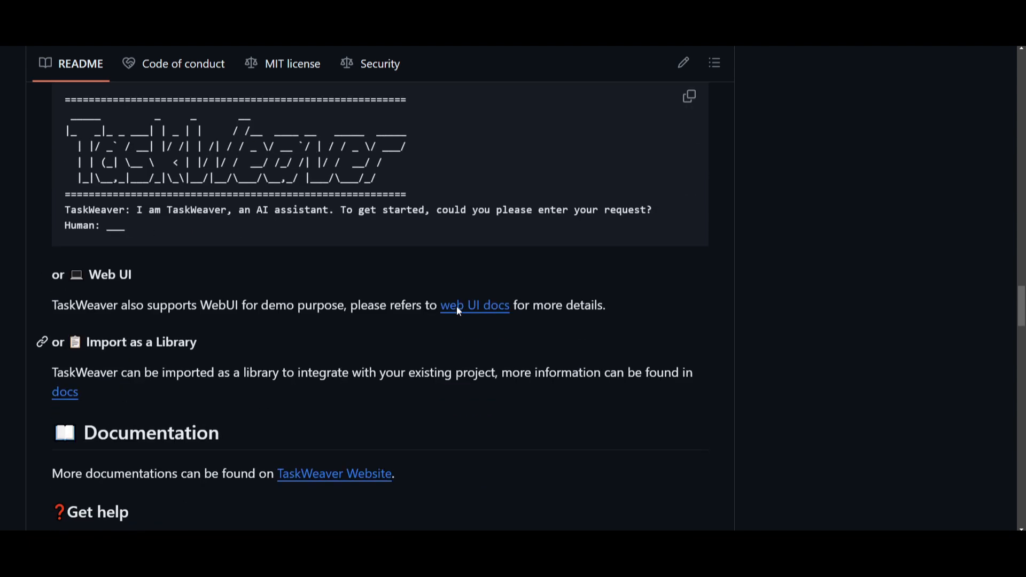
pyautogui.click(474, 305)
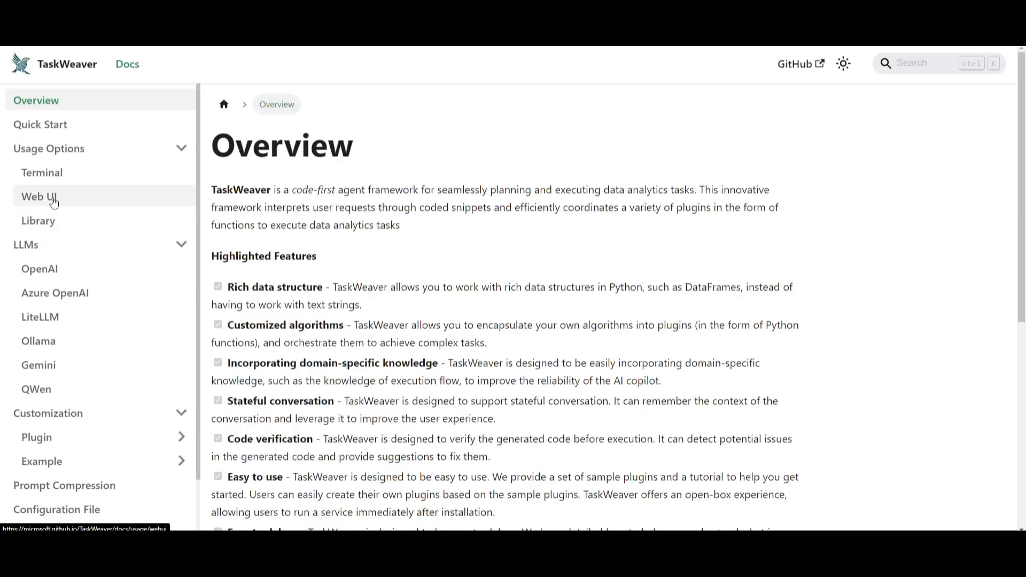
# View the docs' Web UI page with chainlit steps, then return and reopen the web UI docs
pyautogui.click(38, 196)
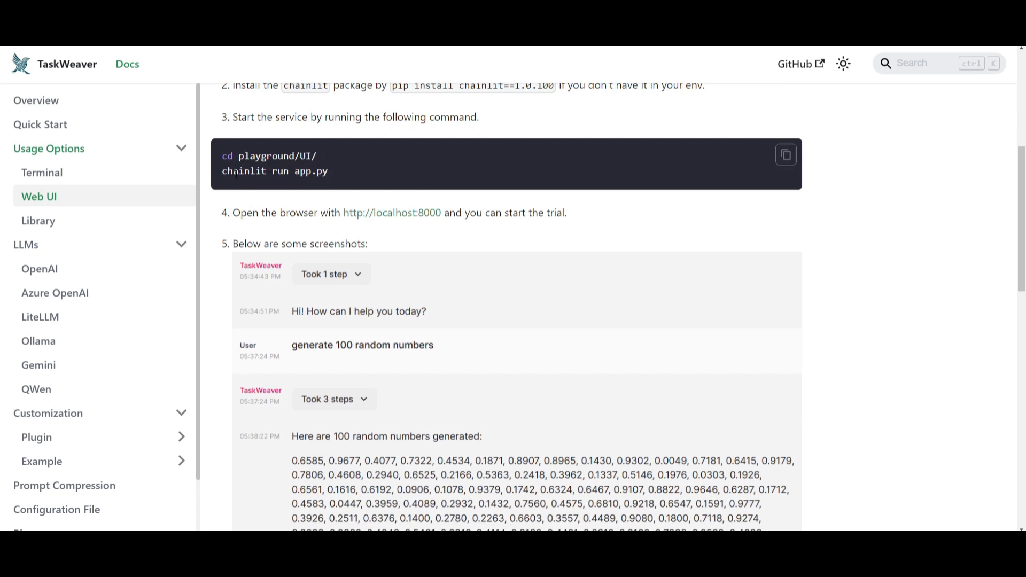
pyautogui.scroll(-3)
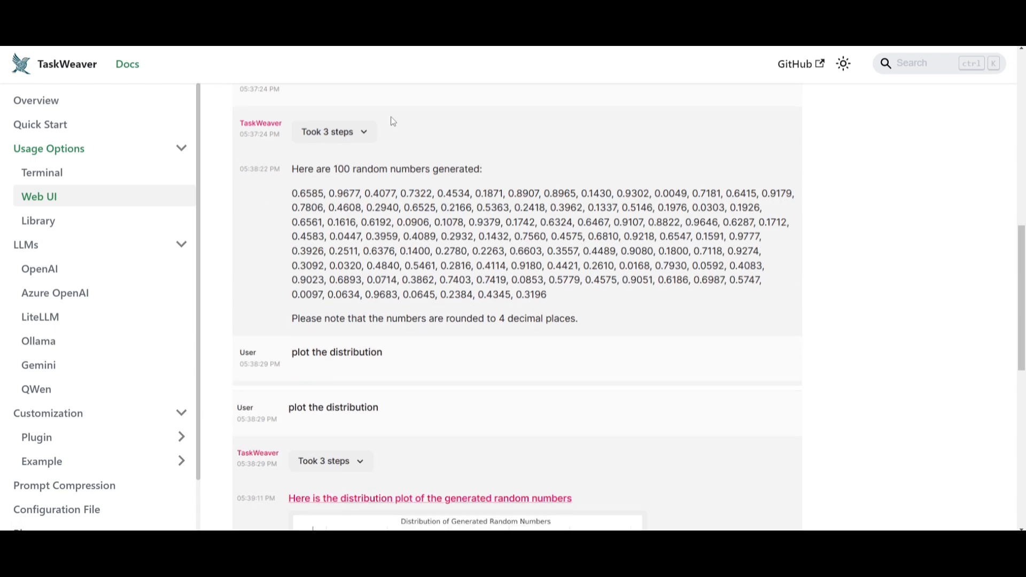
pyautogui.scroll(-3)
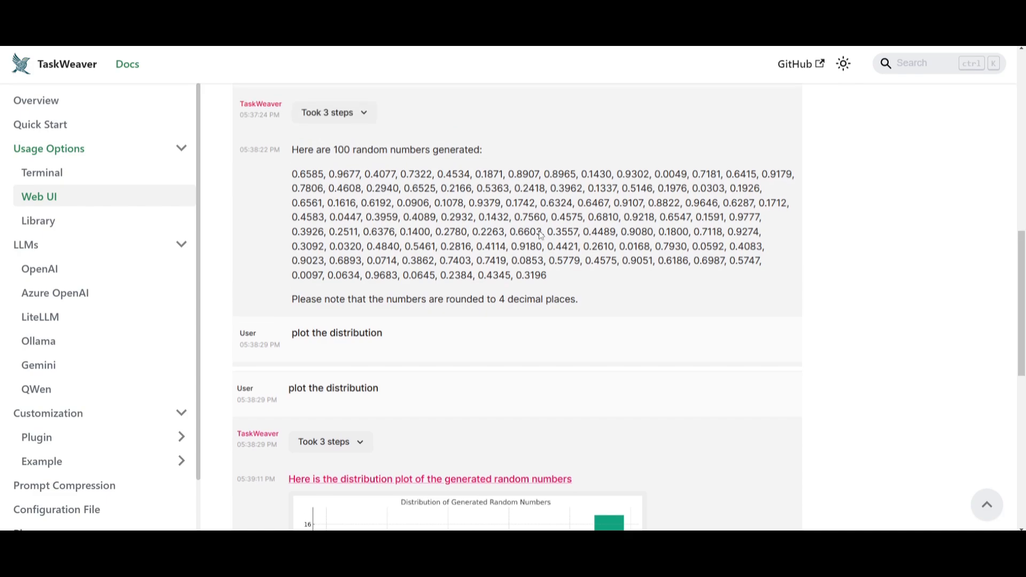
pyautogui.click(39, 196)
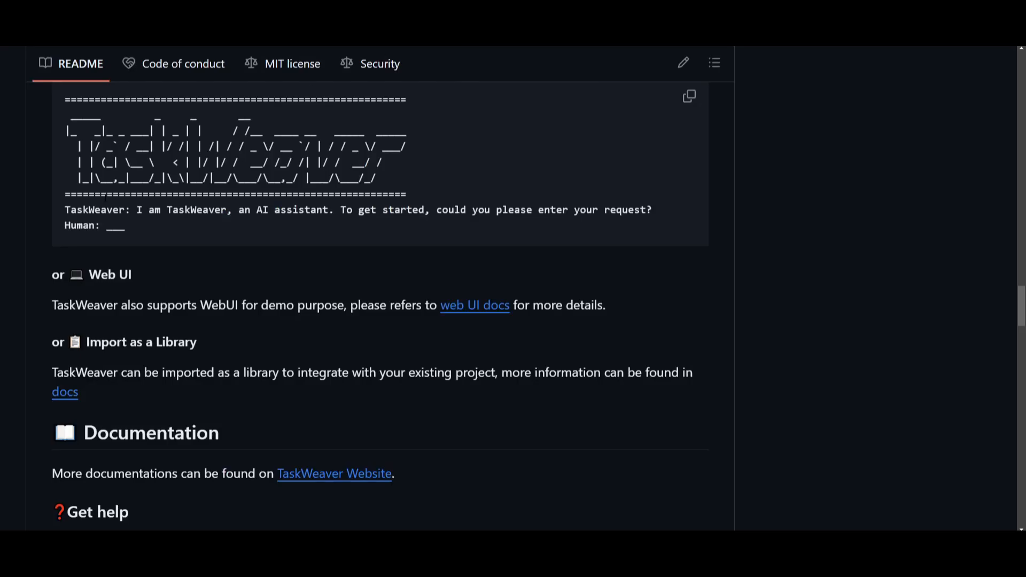
pyautogui.moveTo(231, 222)
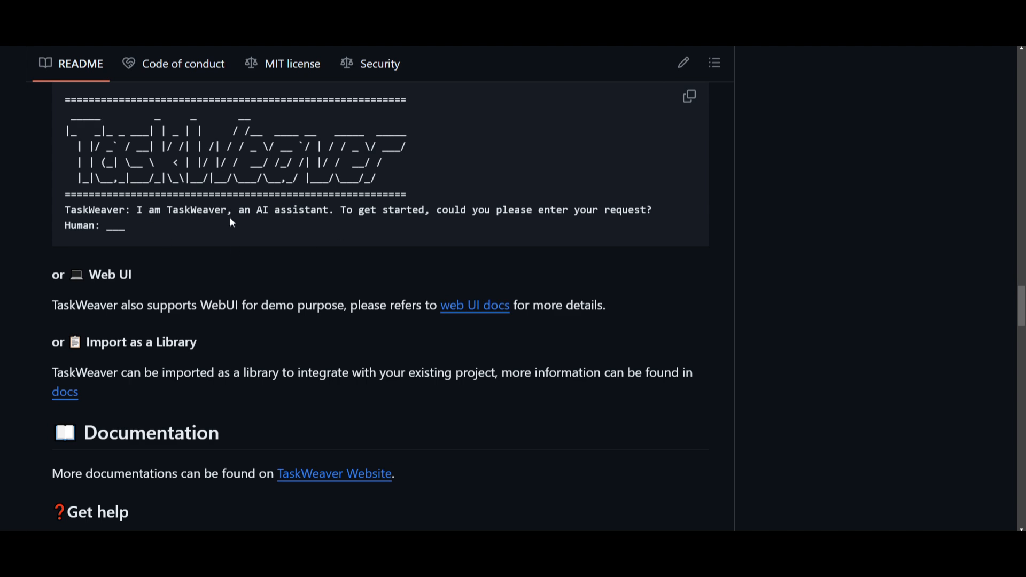
pyautogui.moveTo(706, 91)
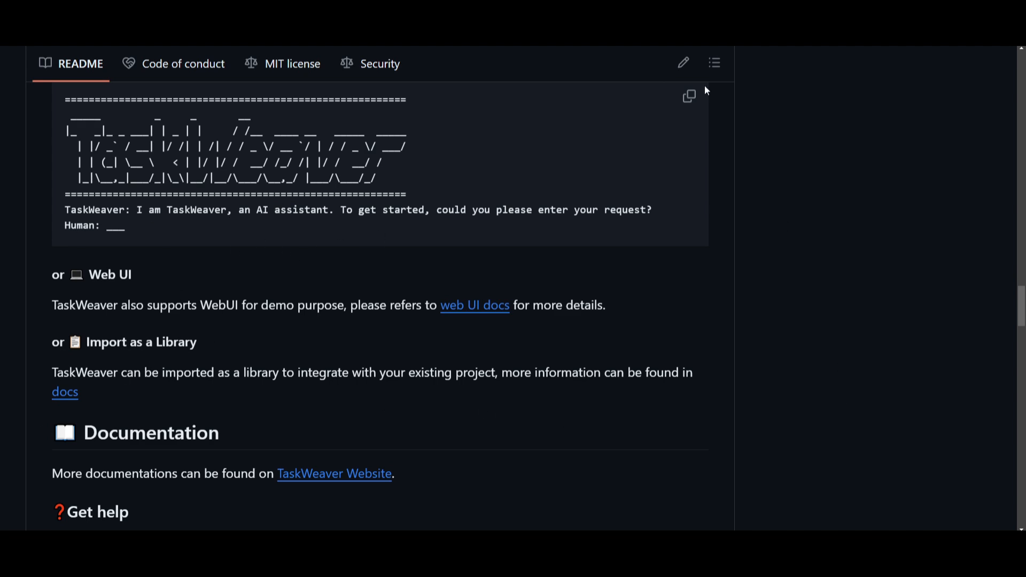
pyautogui.click(475, 305)
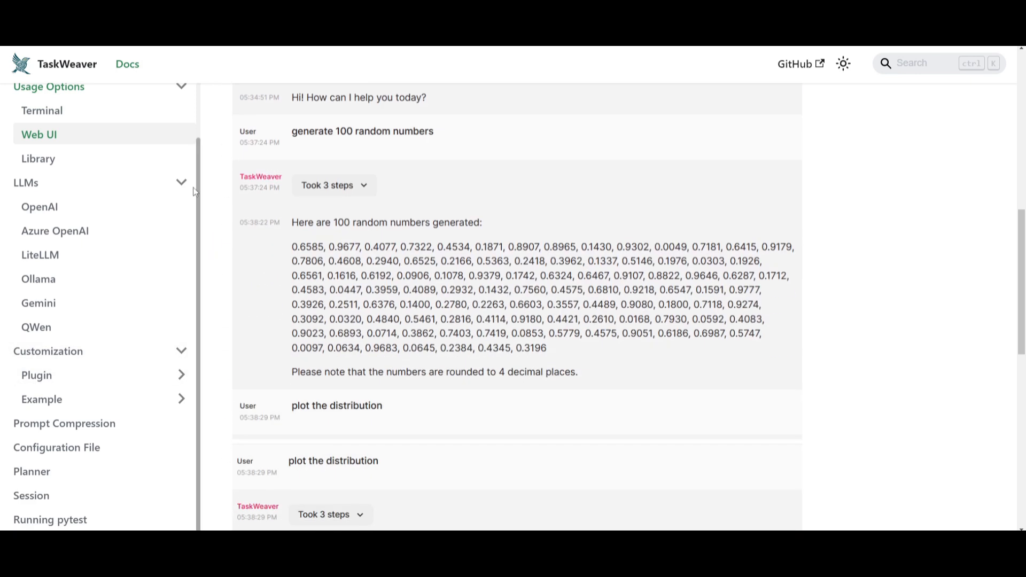
# Select LLMs in the docs sidebar and scroll its OpenAI, Azure OpenAI, LiteLLM, Ollama, Gemini, QWen list
pyautogui.scroll(3)
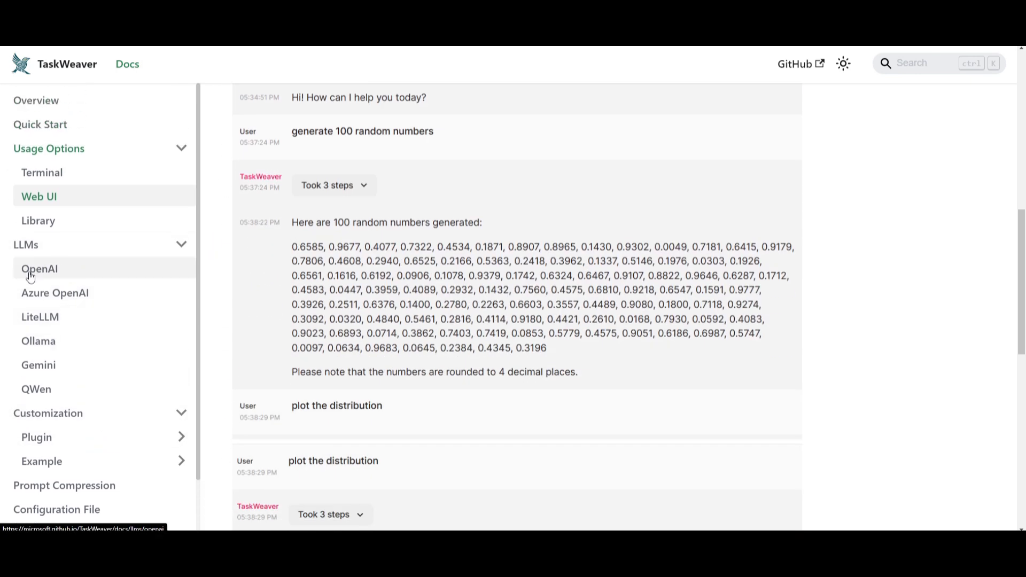
pyautogui.click(25, 244)
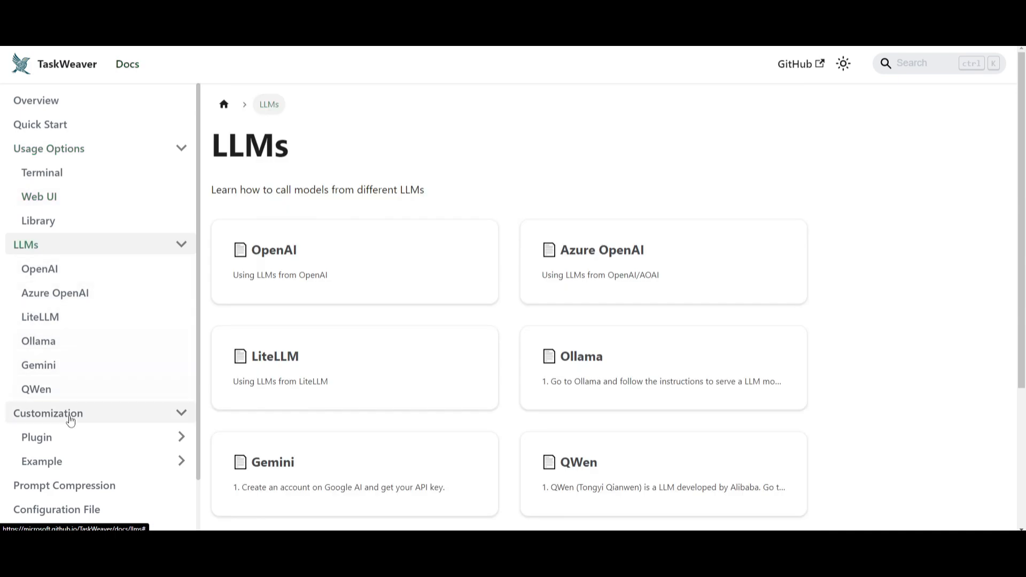
pyautogui.scroll(-3)
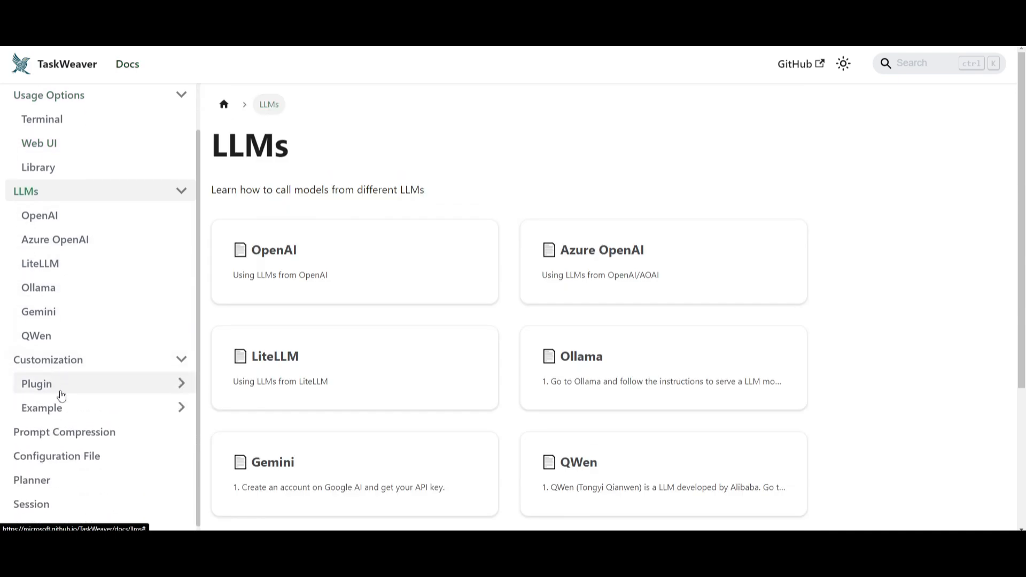
pyautogui.moveTo(177, 320)
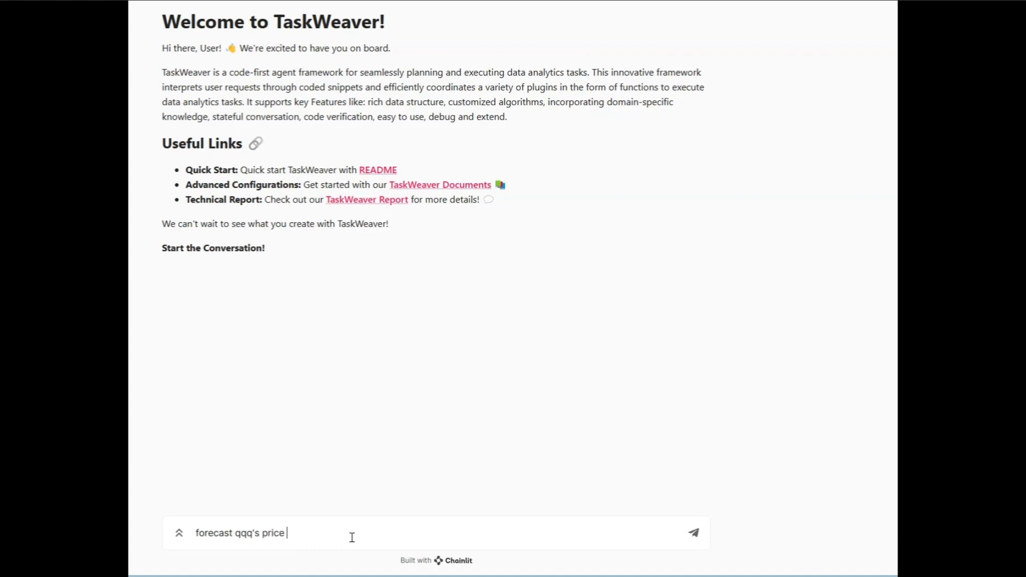
# Request a 7-day QQQ price forecast and skip the demo ahead to the forecast results
pyautogui.write('in the next')
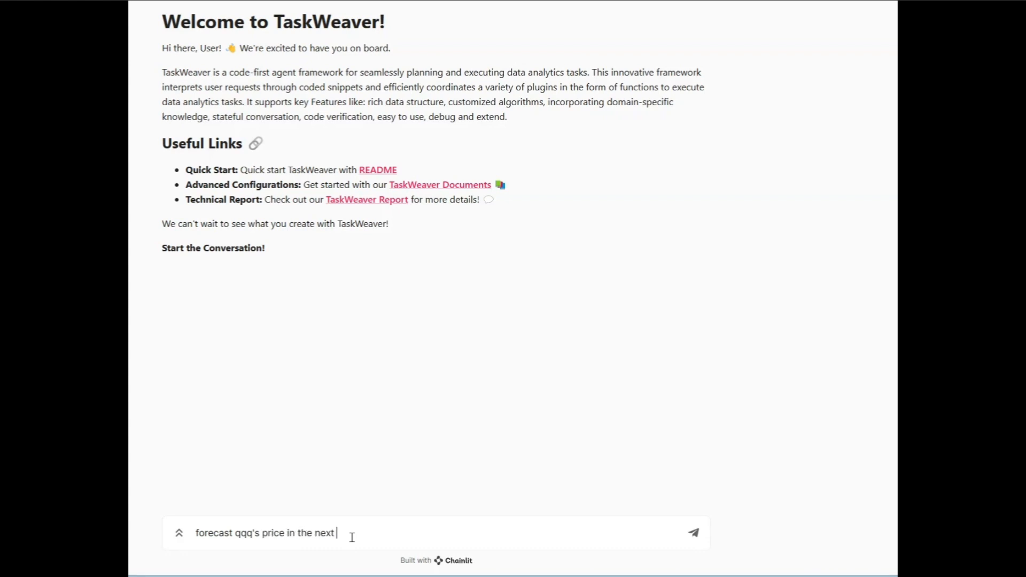
pyautogui.write('7 days us')
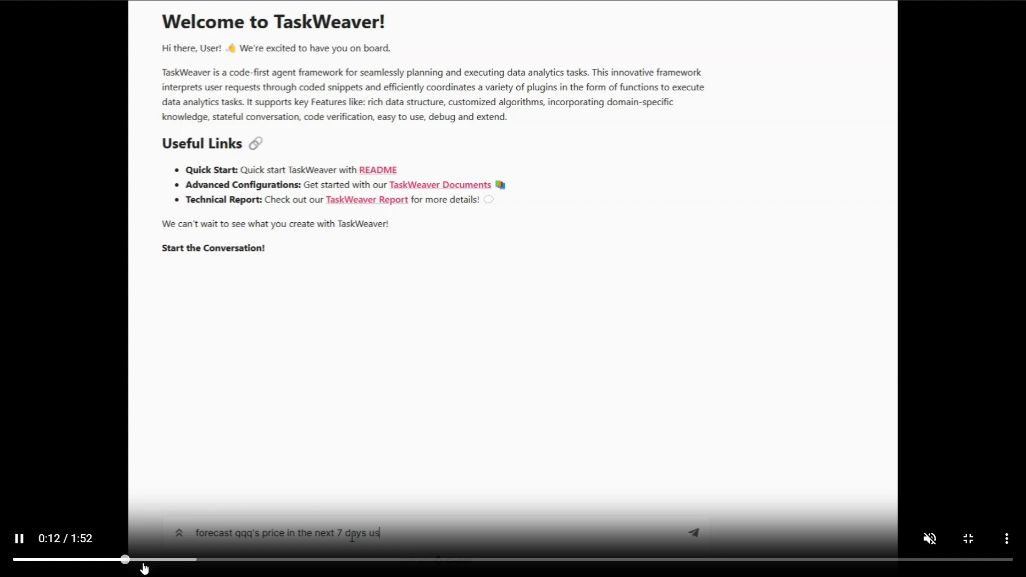
pyautogui.click(693, 532)
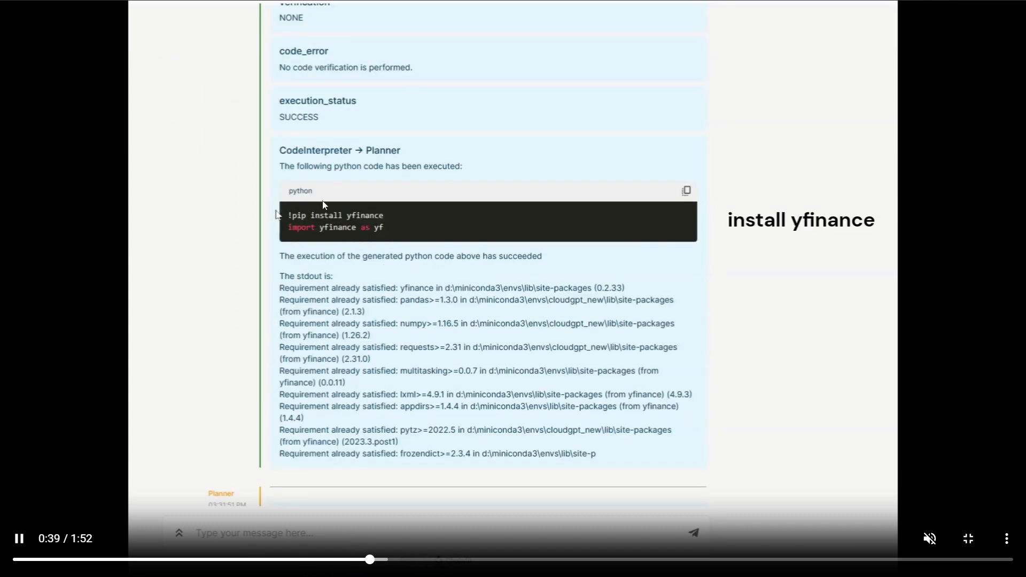
pyautogui.moveTo(370, 560); pyautogui.dragTo(326, 559)
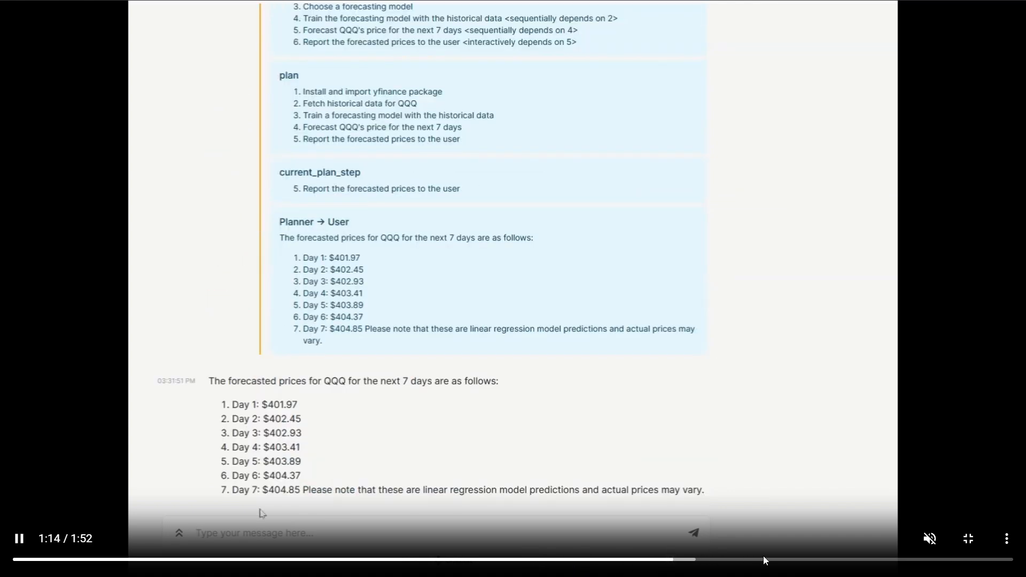
# Request a plot of historic data with predicted values, then scroll back to the architecture diagram
pyautogui.write('plot the his')
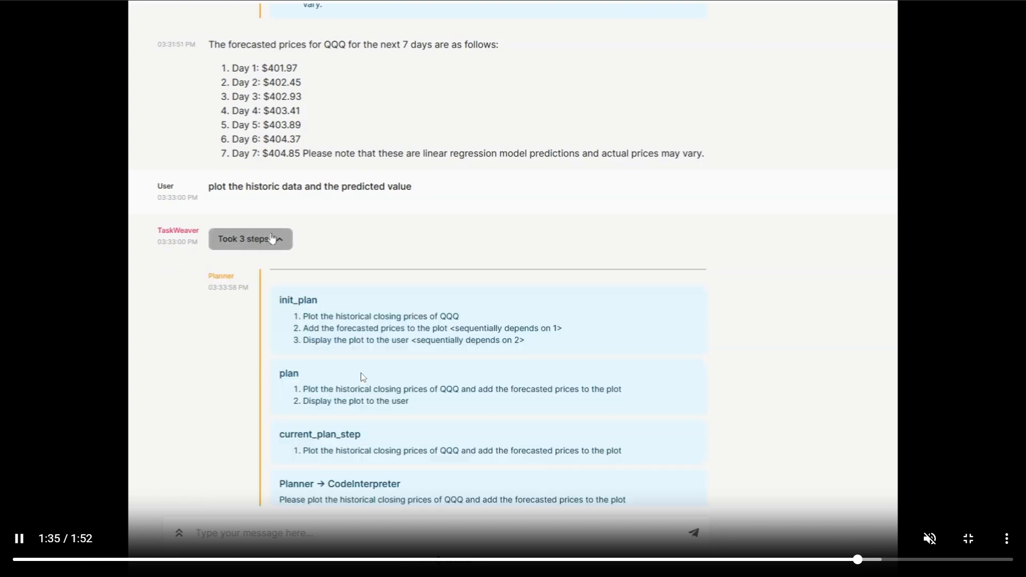
pyautogui.scroll(-3)
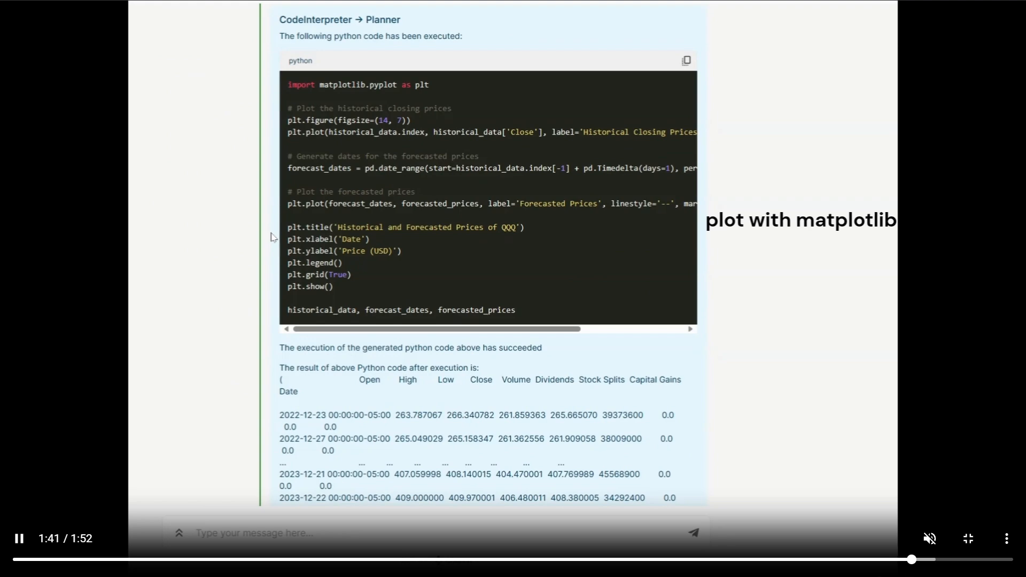
pyautogui.scroll(-3)
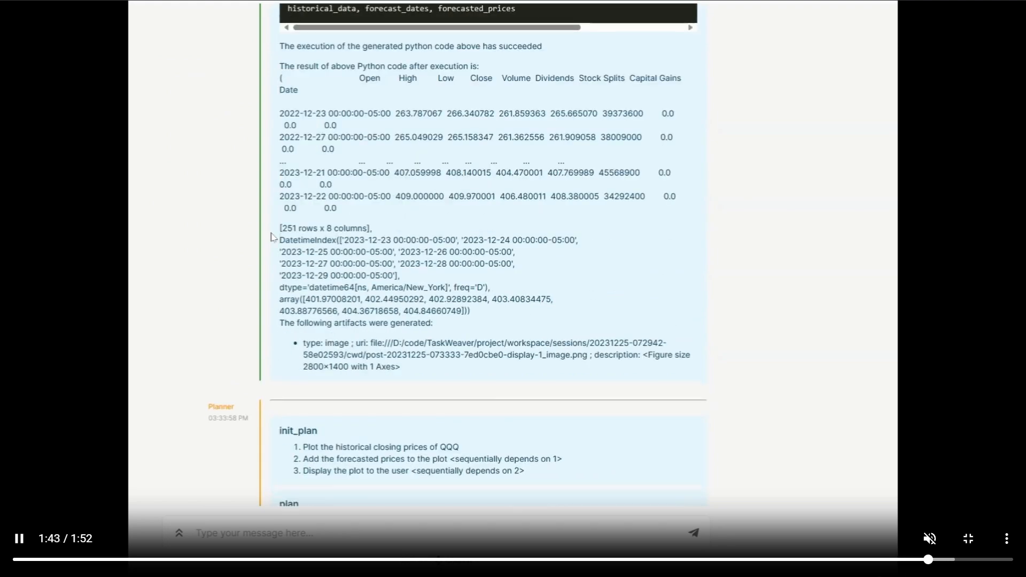
pyautogui.scroll(-3)
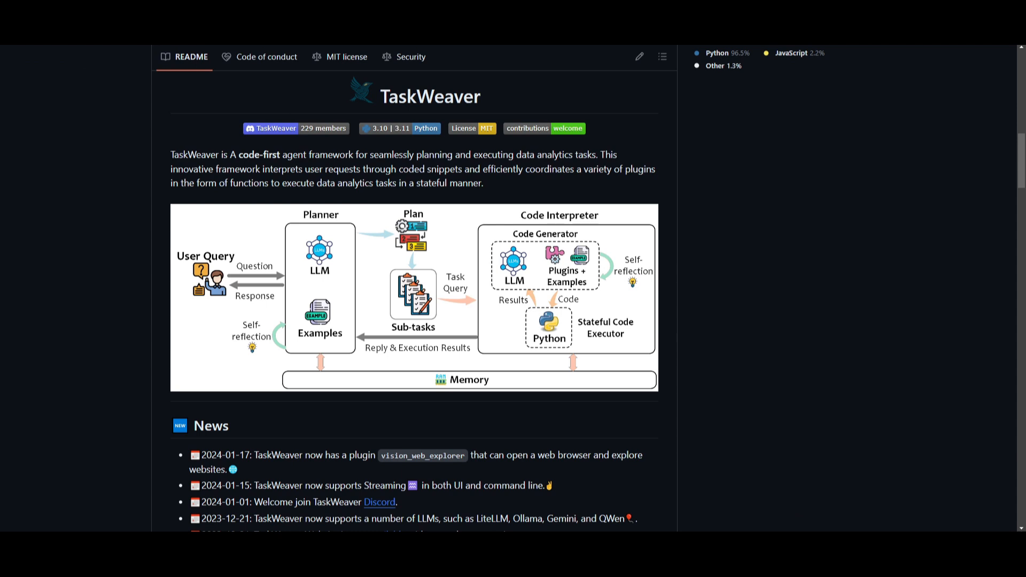
pyautogui.moveTo(419, 410)
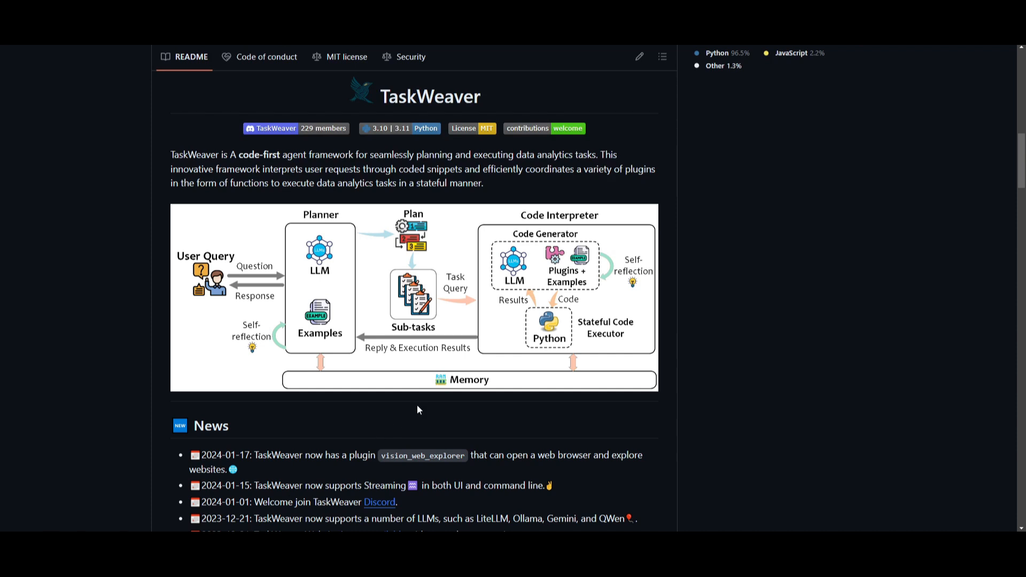
pyautogui.moveTo(872, 206)
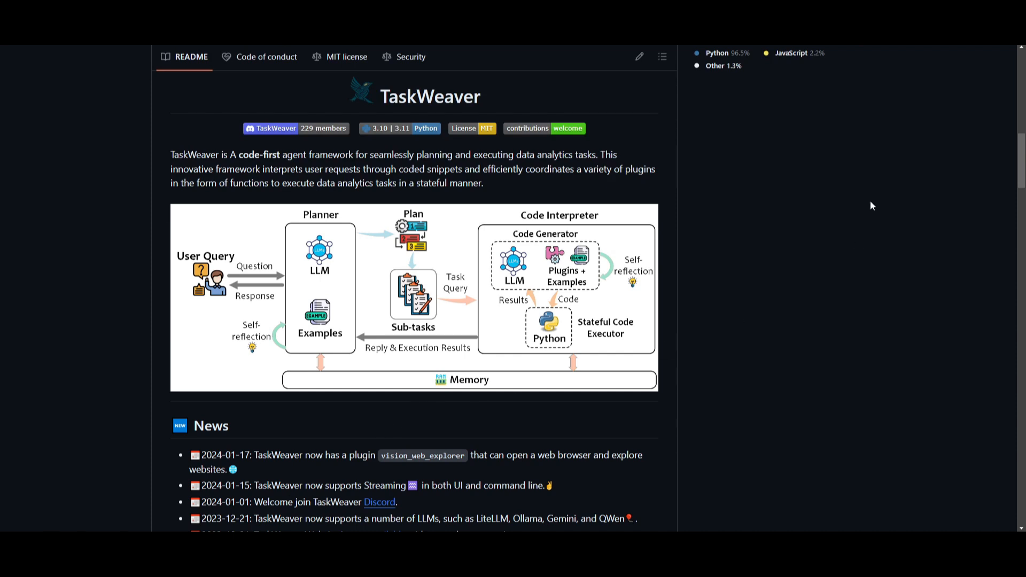
pyautogui.moveTo(787, 234)
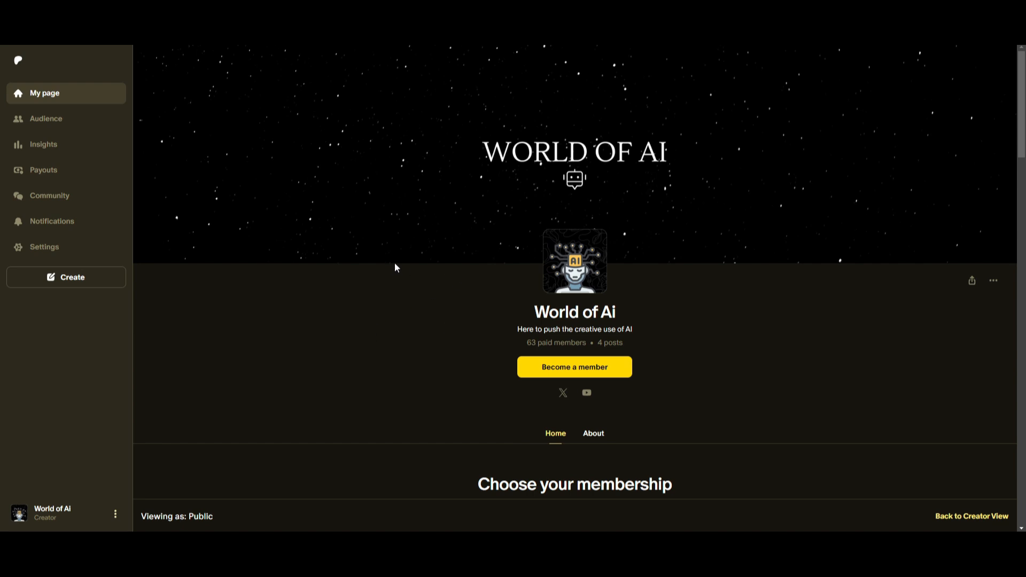
pyautogui.moveTo(350, 292)
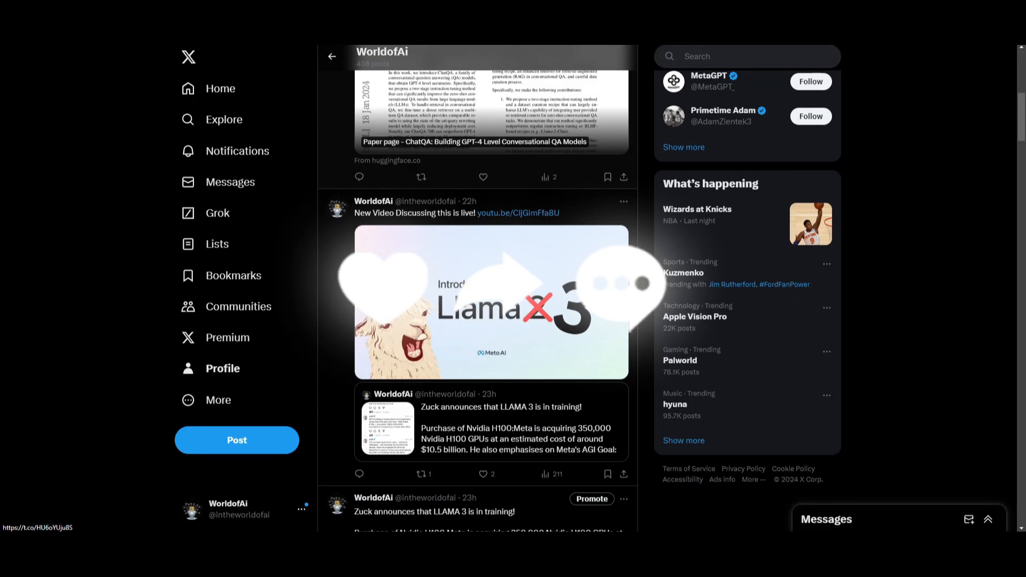
# Scroll down the World of AI channel page with 35.5K subscribers
pyautogui.scroll(-3)
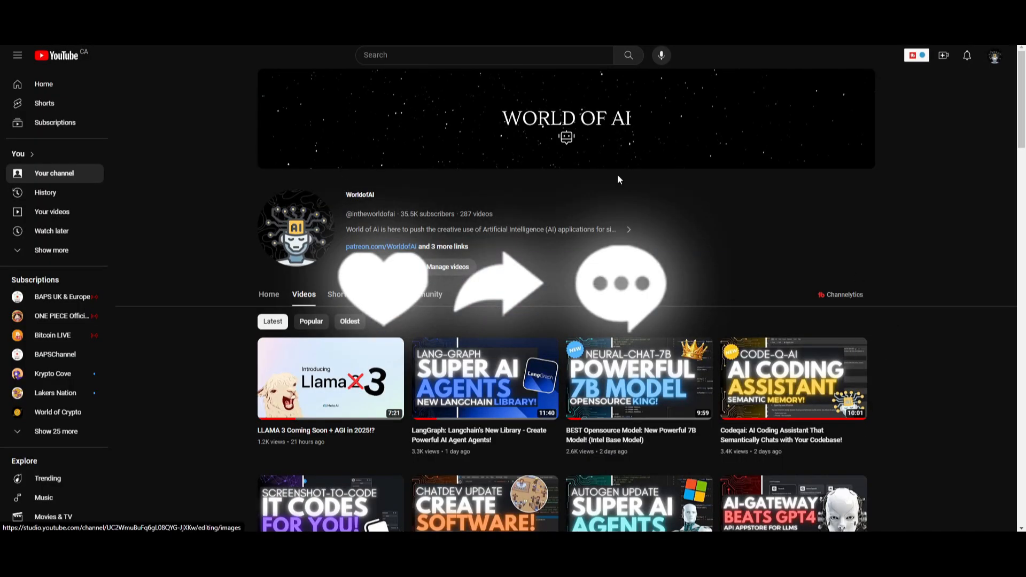
# Scroll the Videos grid down to three-month-old uploads like Codeium and MemGPT
pyautogui.scroll(-3)
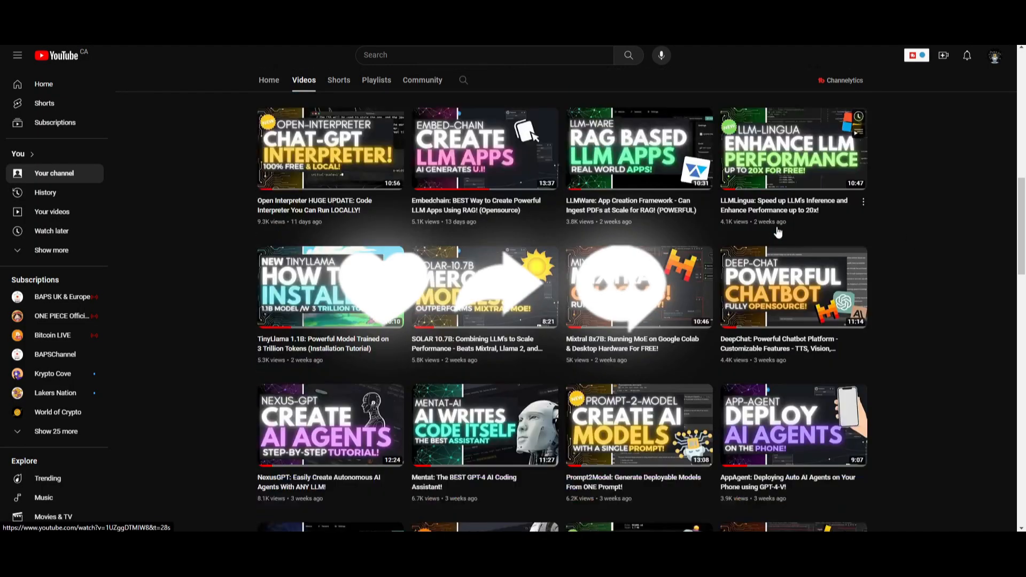
pyautogui.scroll(-3)
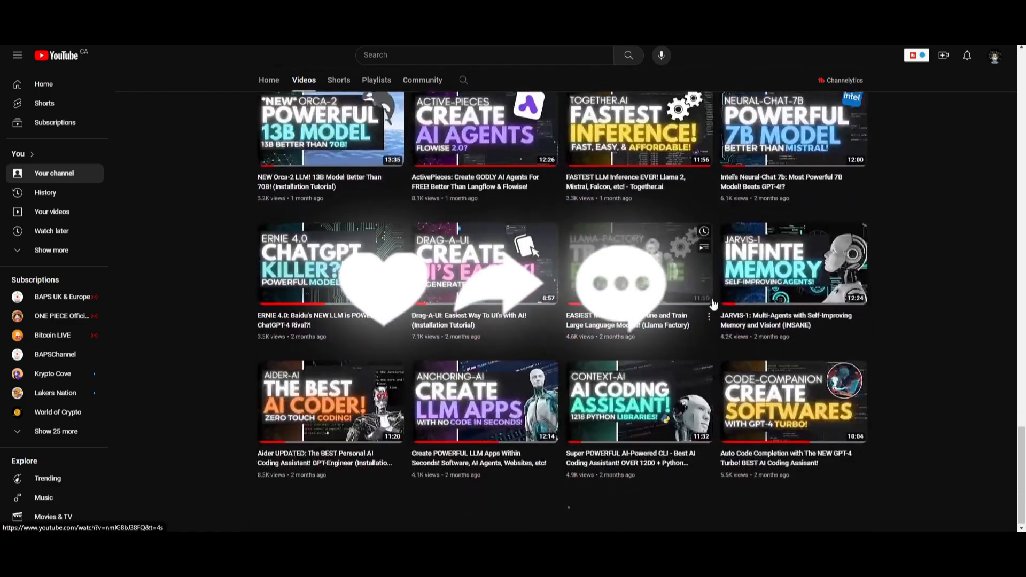
pyautogui.scroll(-3)
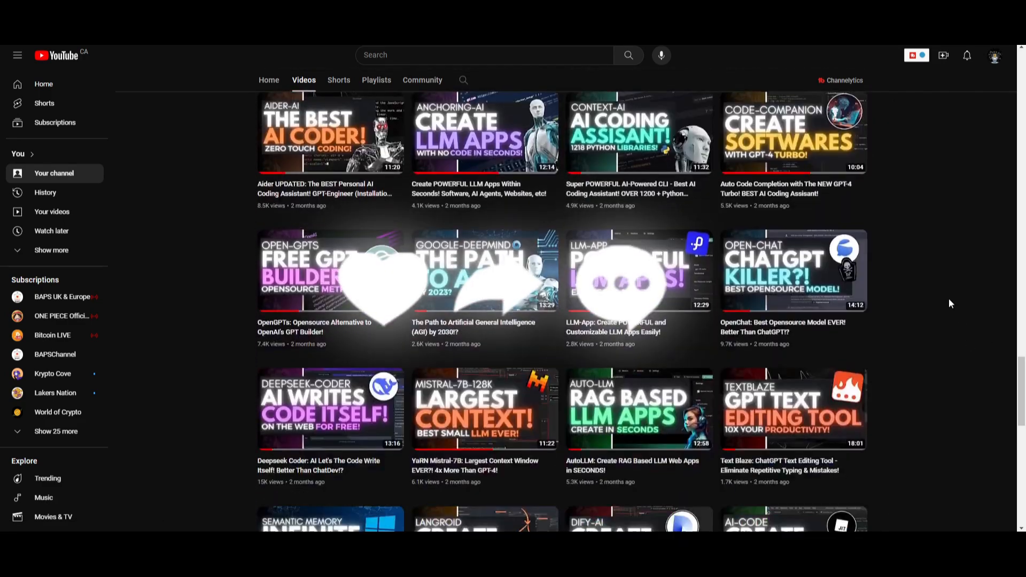
pyautogui.scroll(-3)
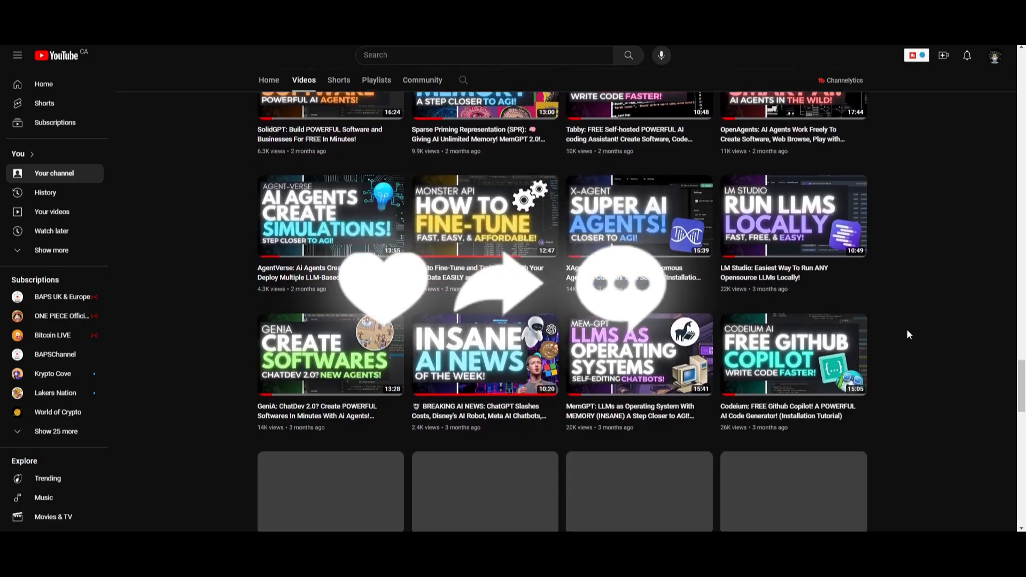